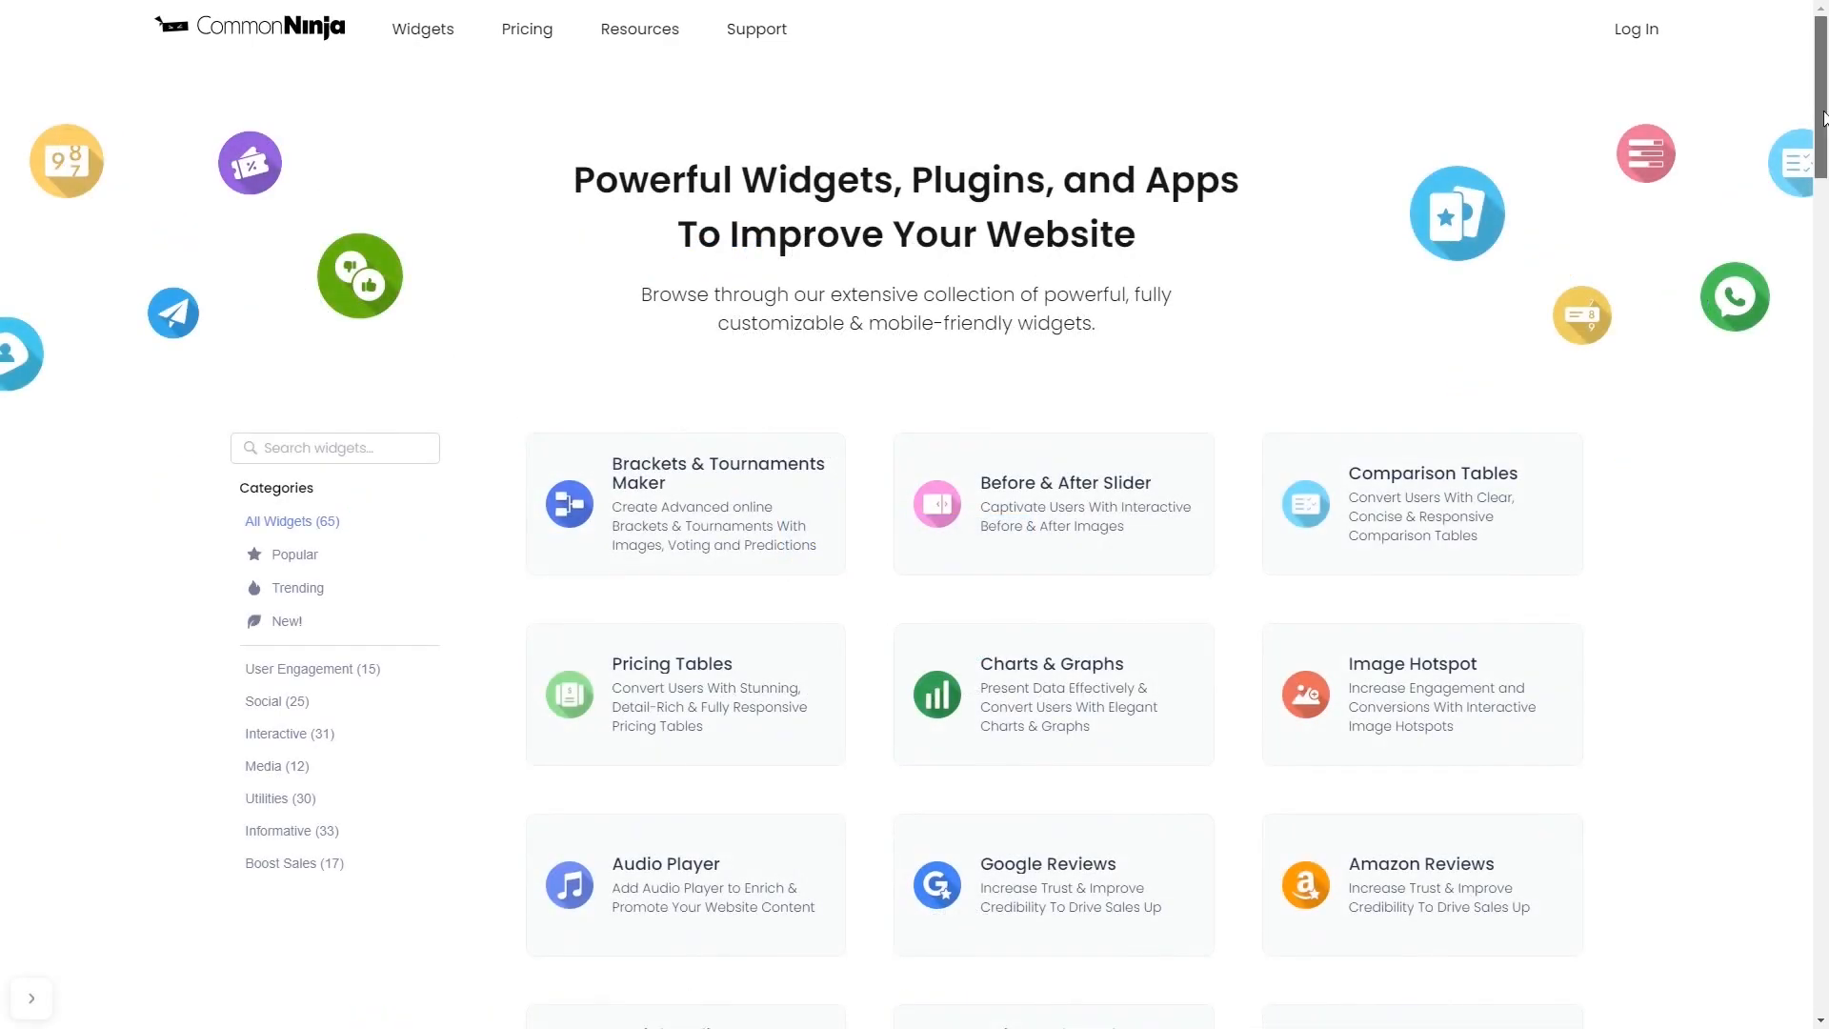
- Scroll the Common Ninja widget catalog toward the What's New Popup widget
scroll("down", 3)
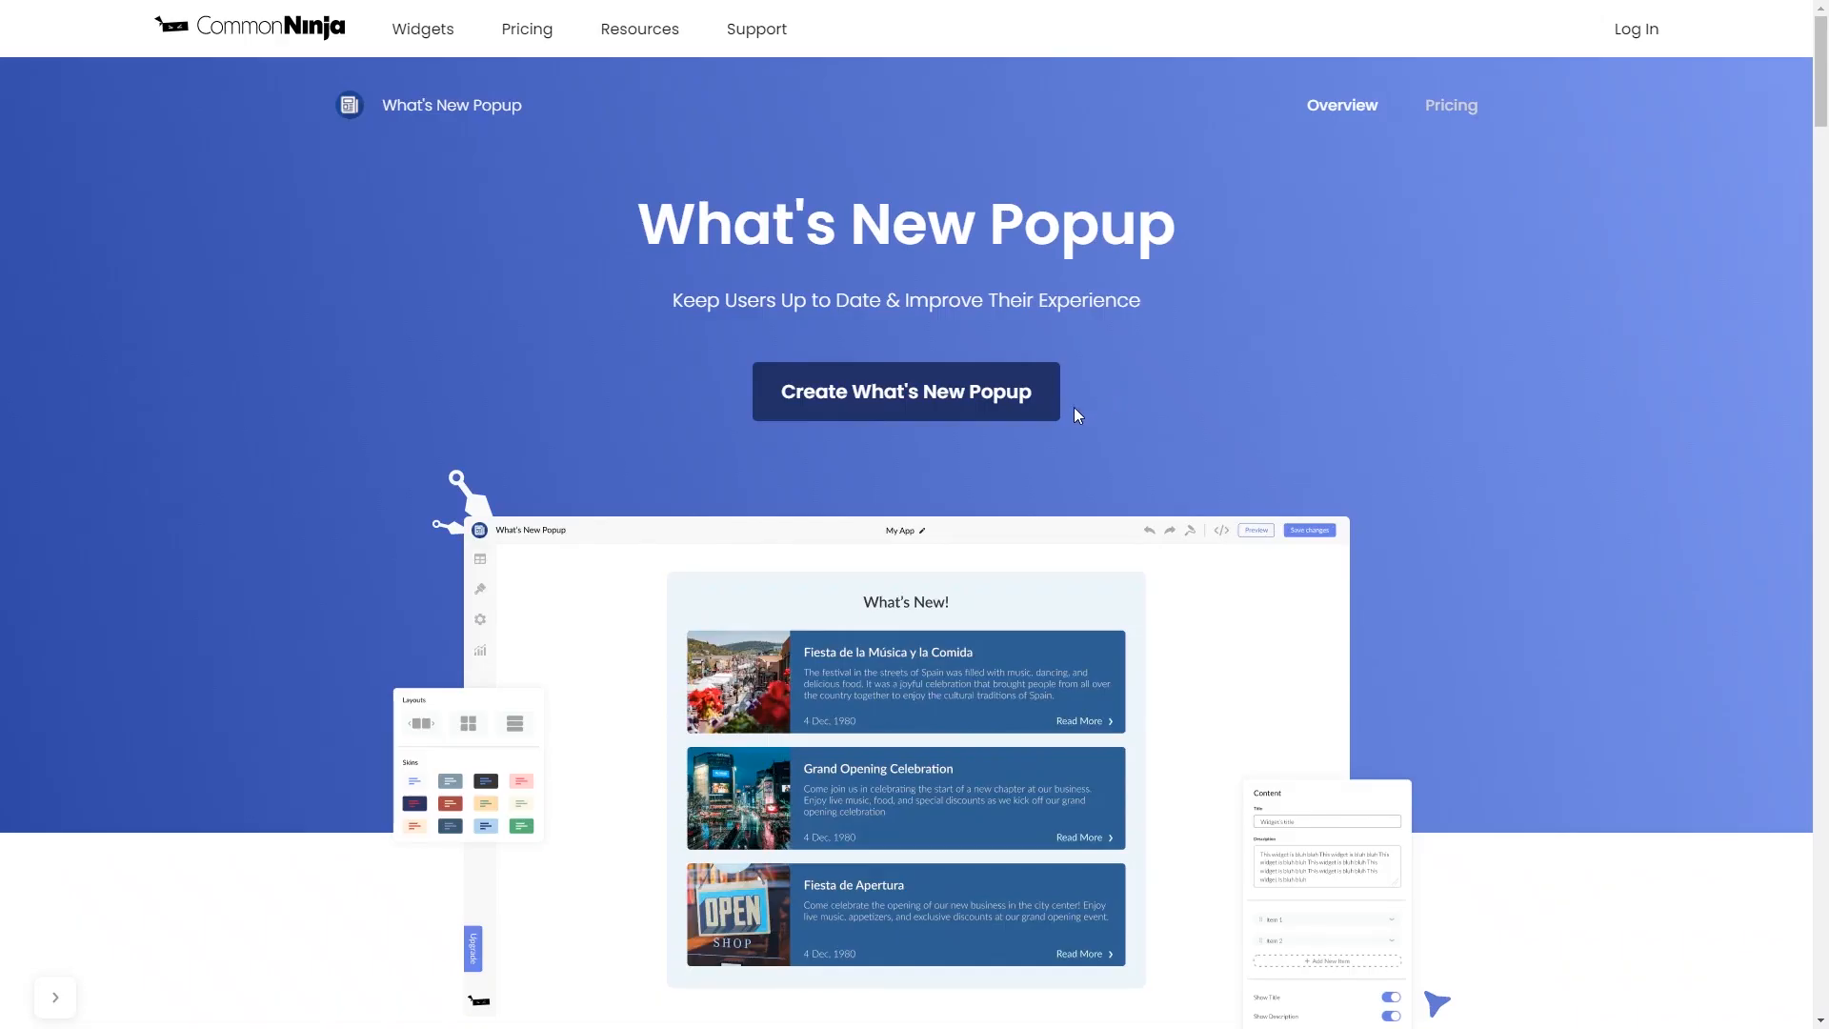
mouse_move(1041, 416)
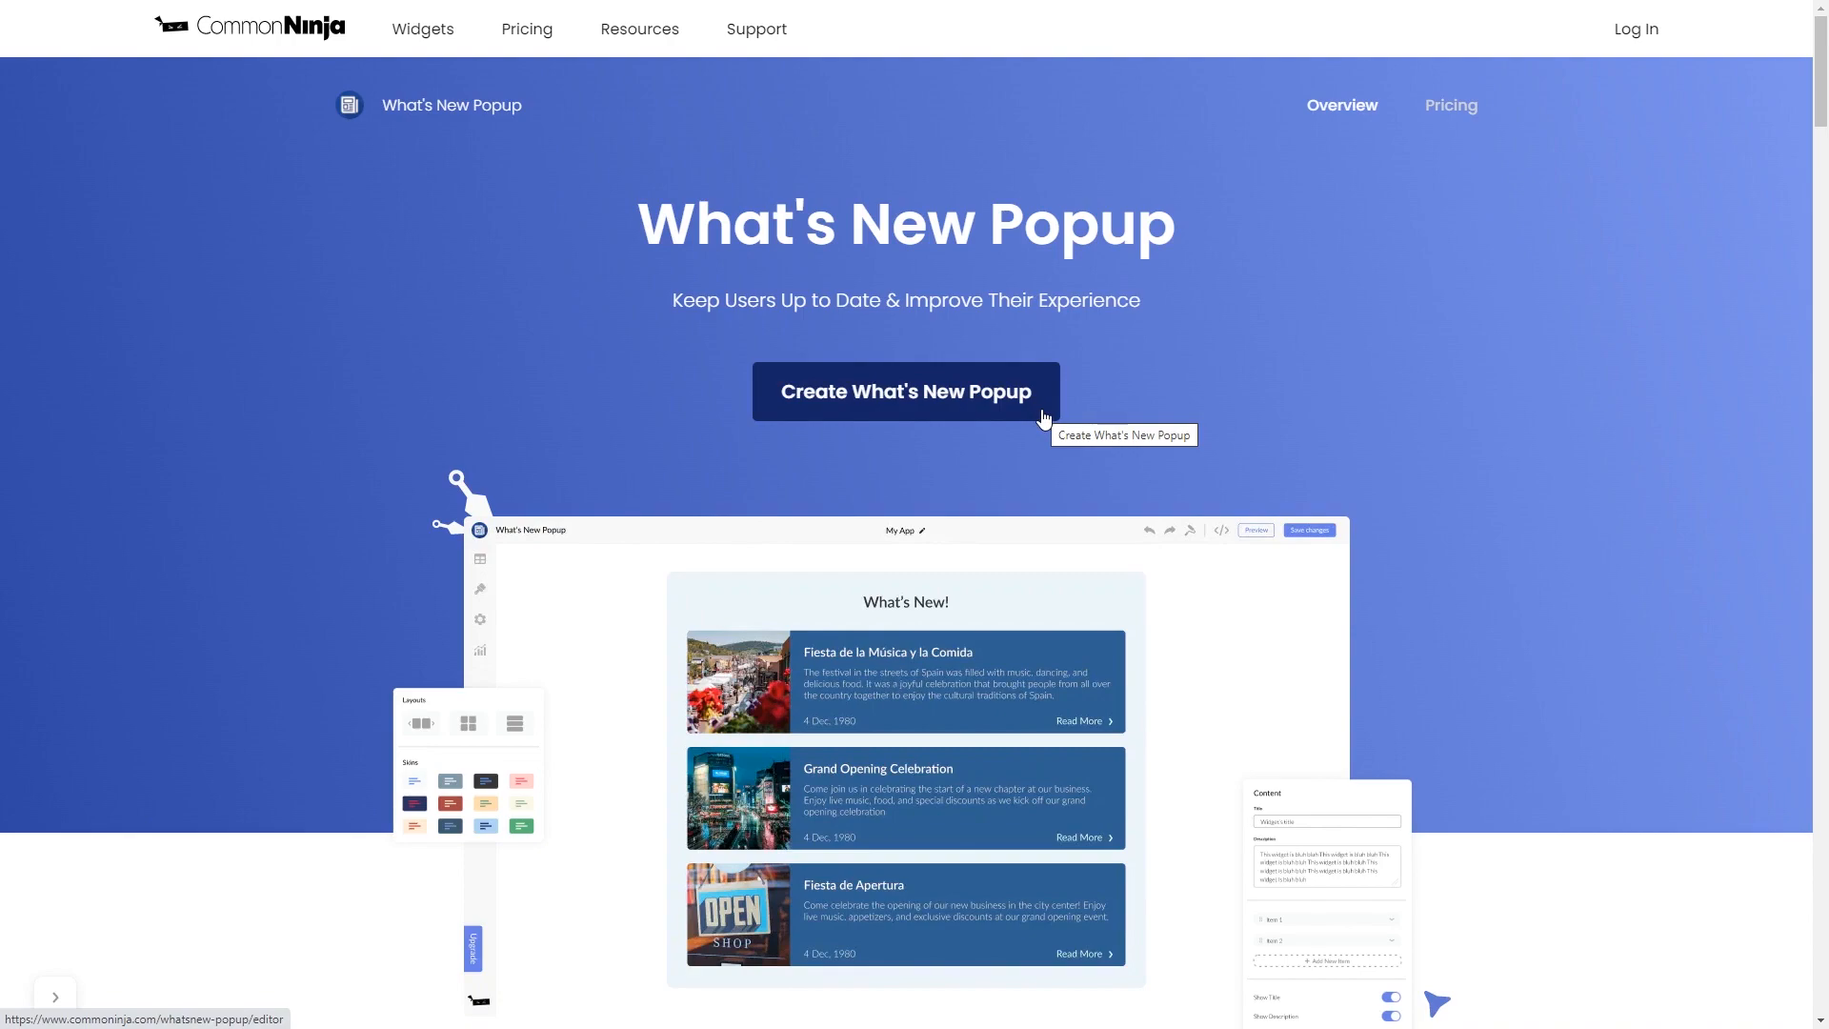
- Create a new What's New popup with the Unsplash laptop-typing photo as its cover image
left_click(904, 390)
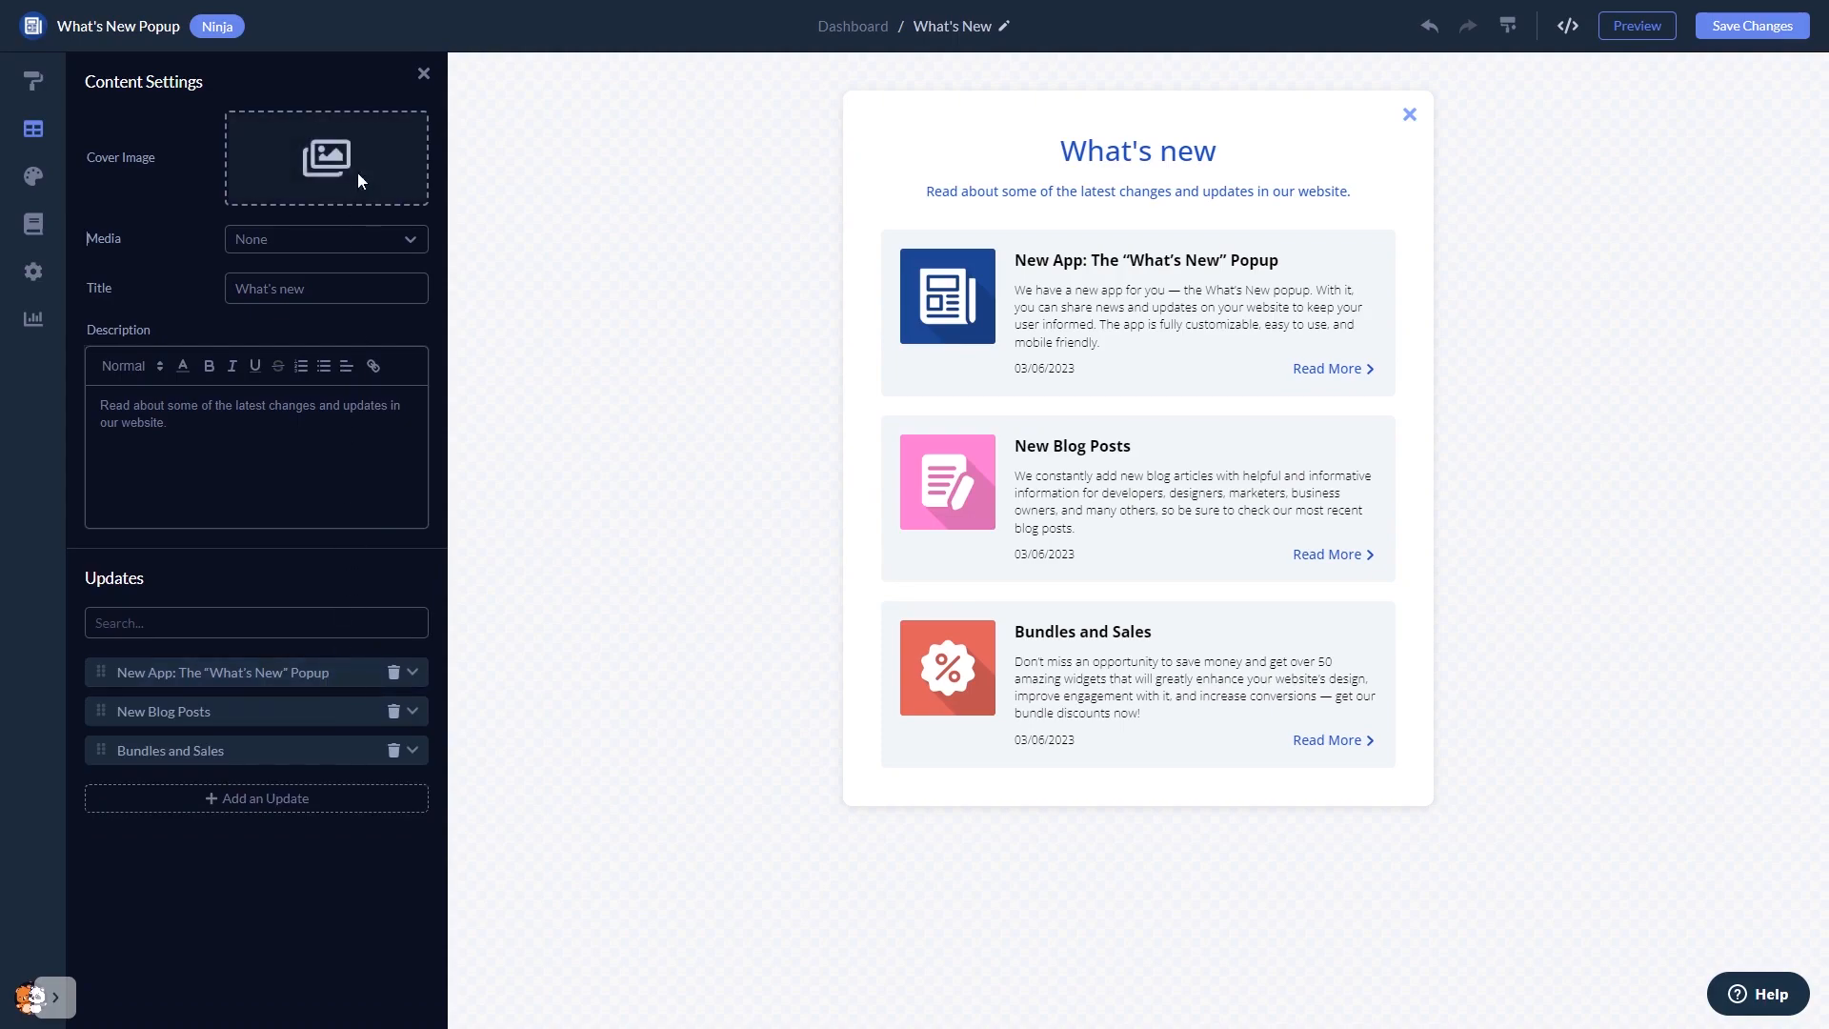
left_click(326, 157)
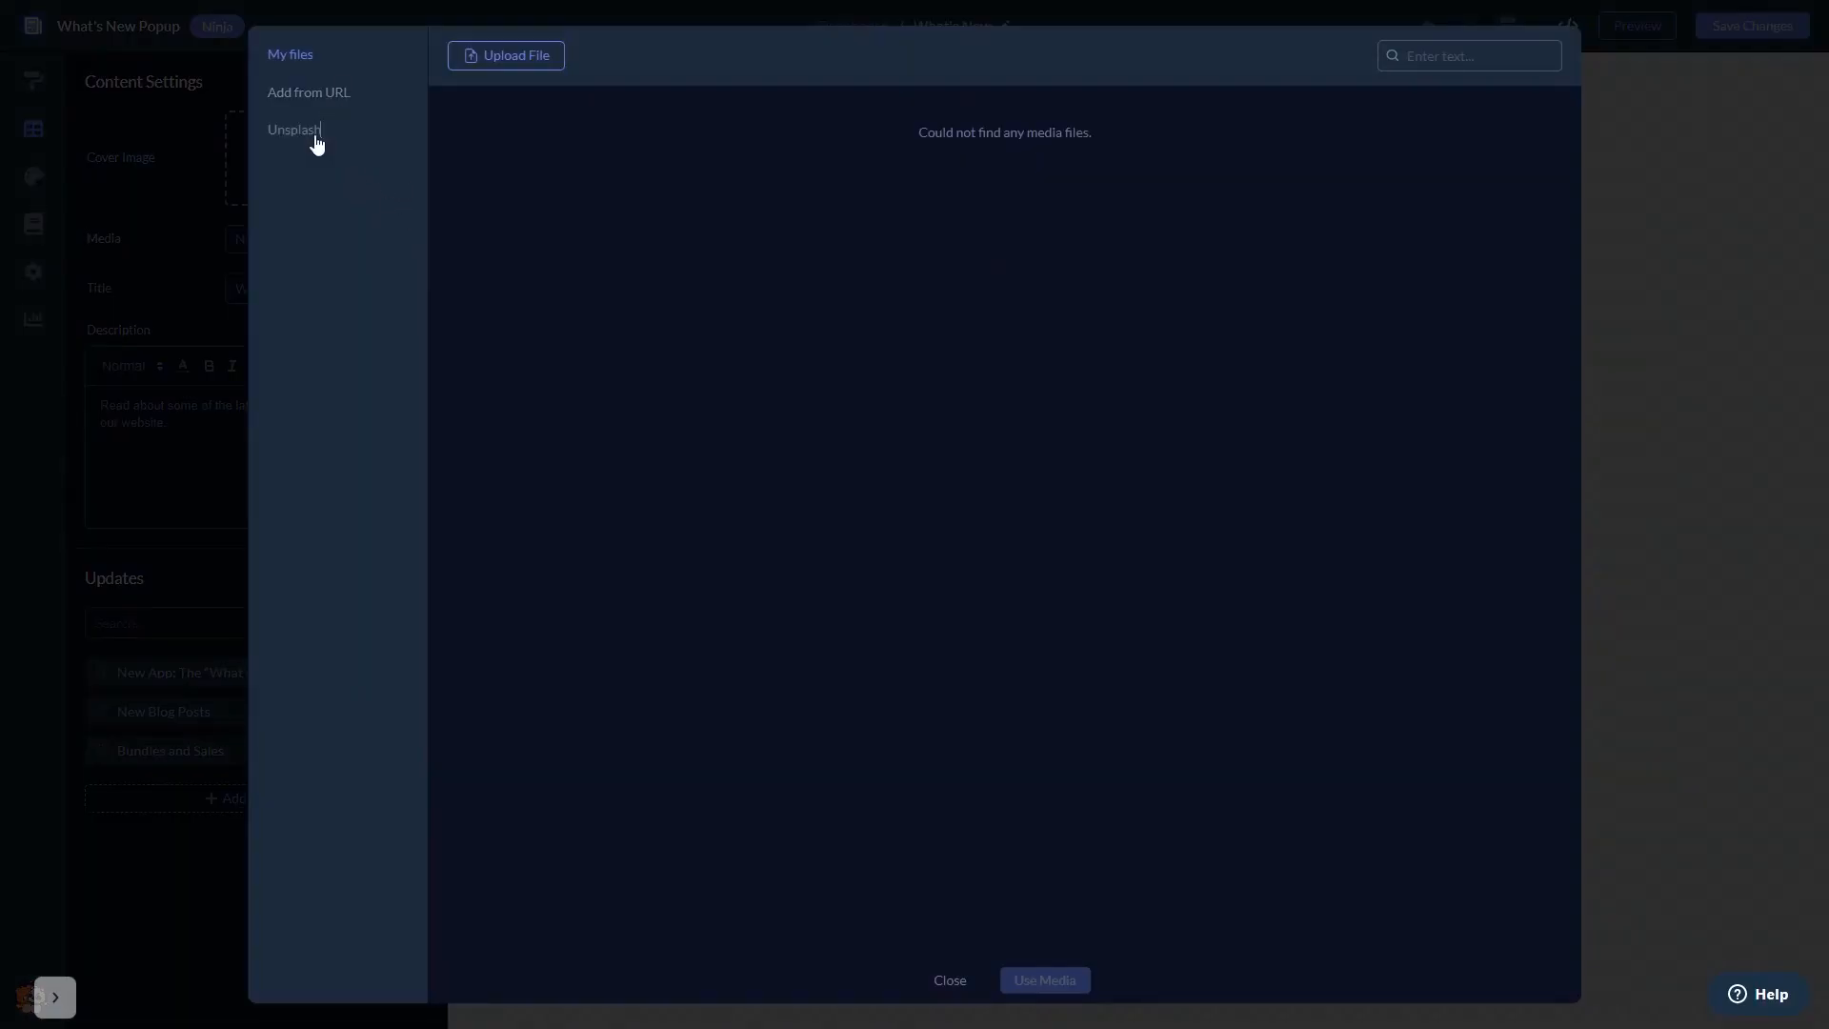
left_click(296, 129)
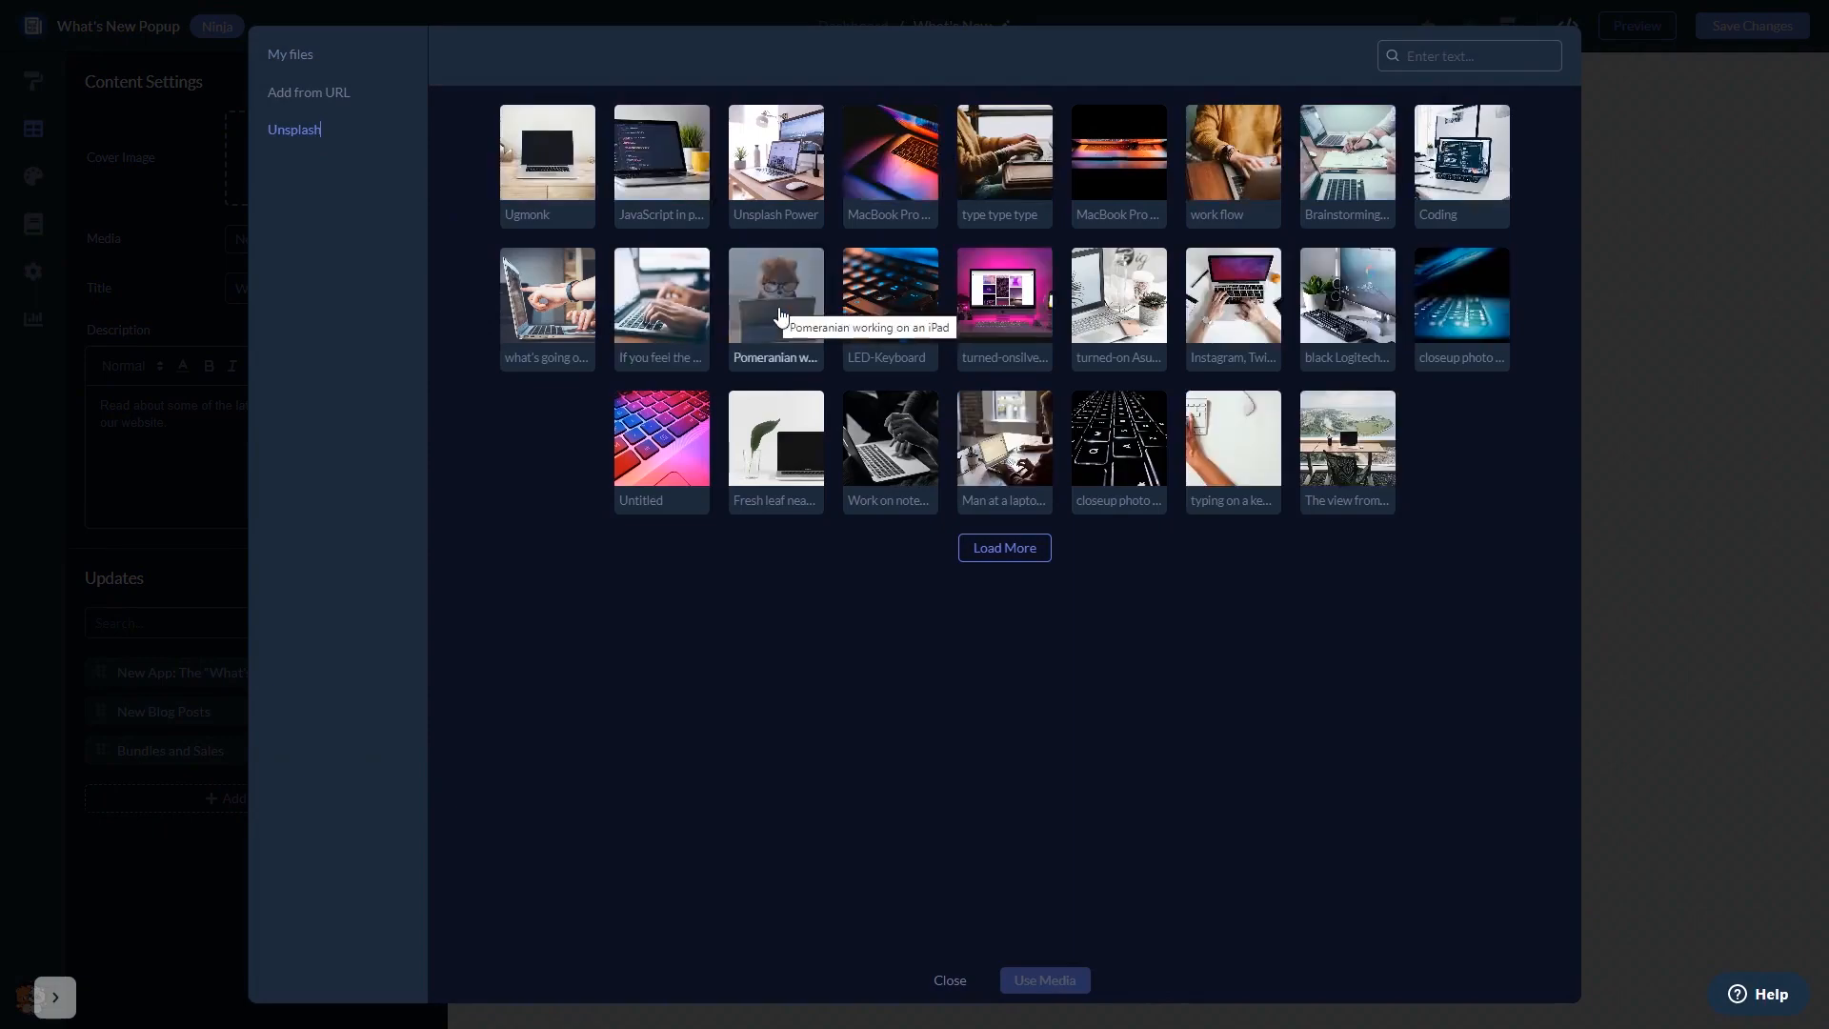
left_click(1044, 980)
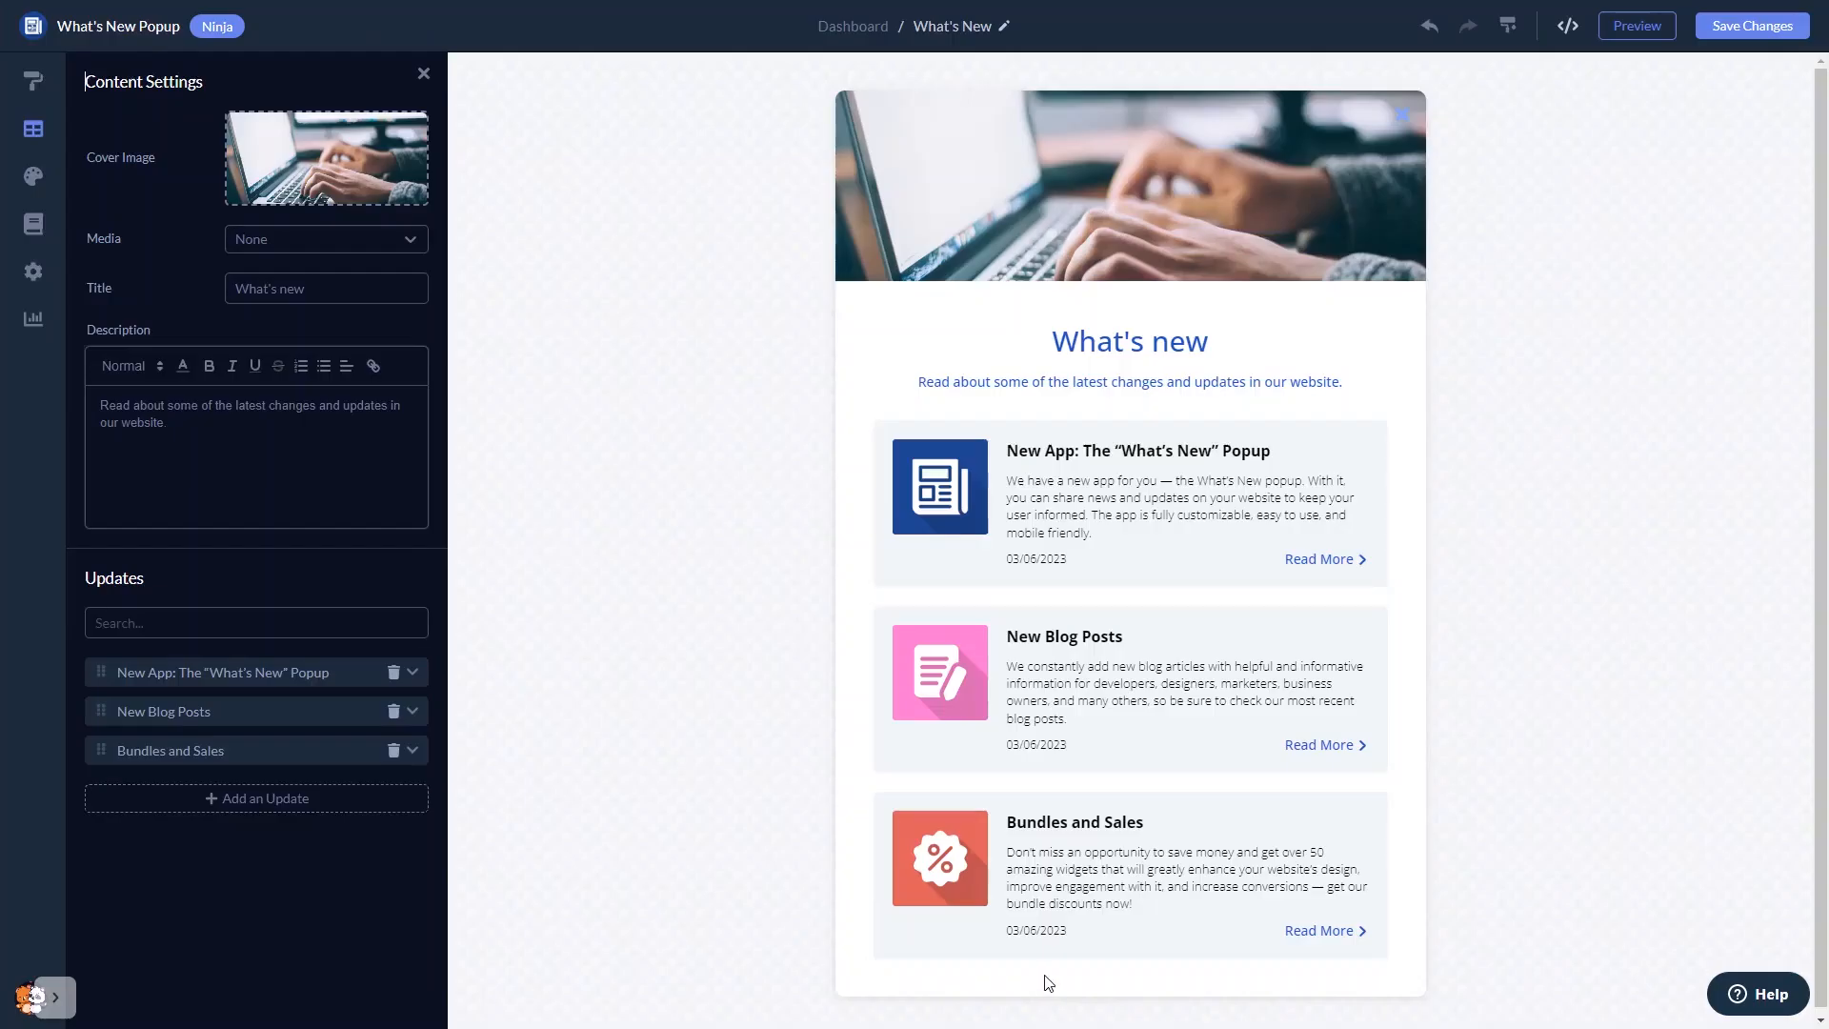
mouse_move(702, 767)
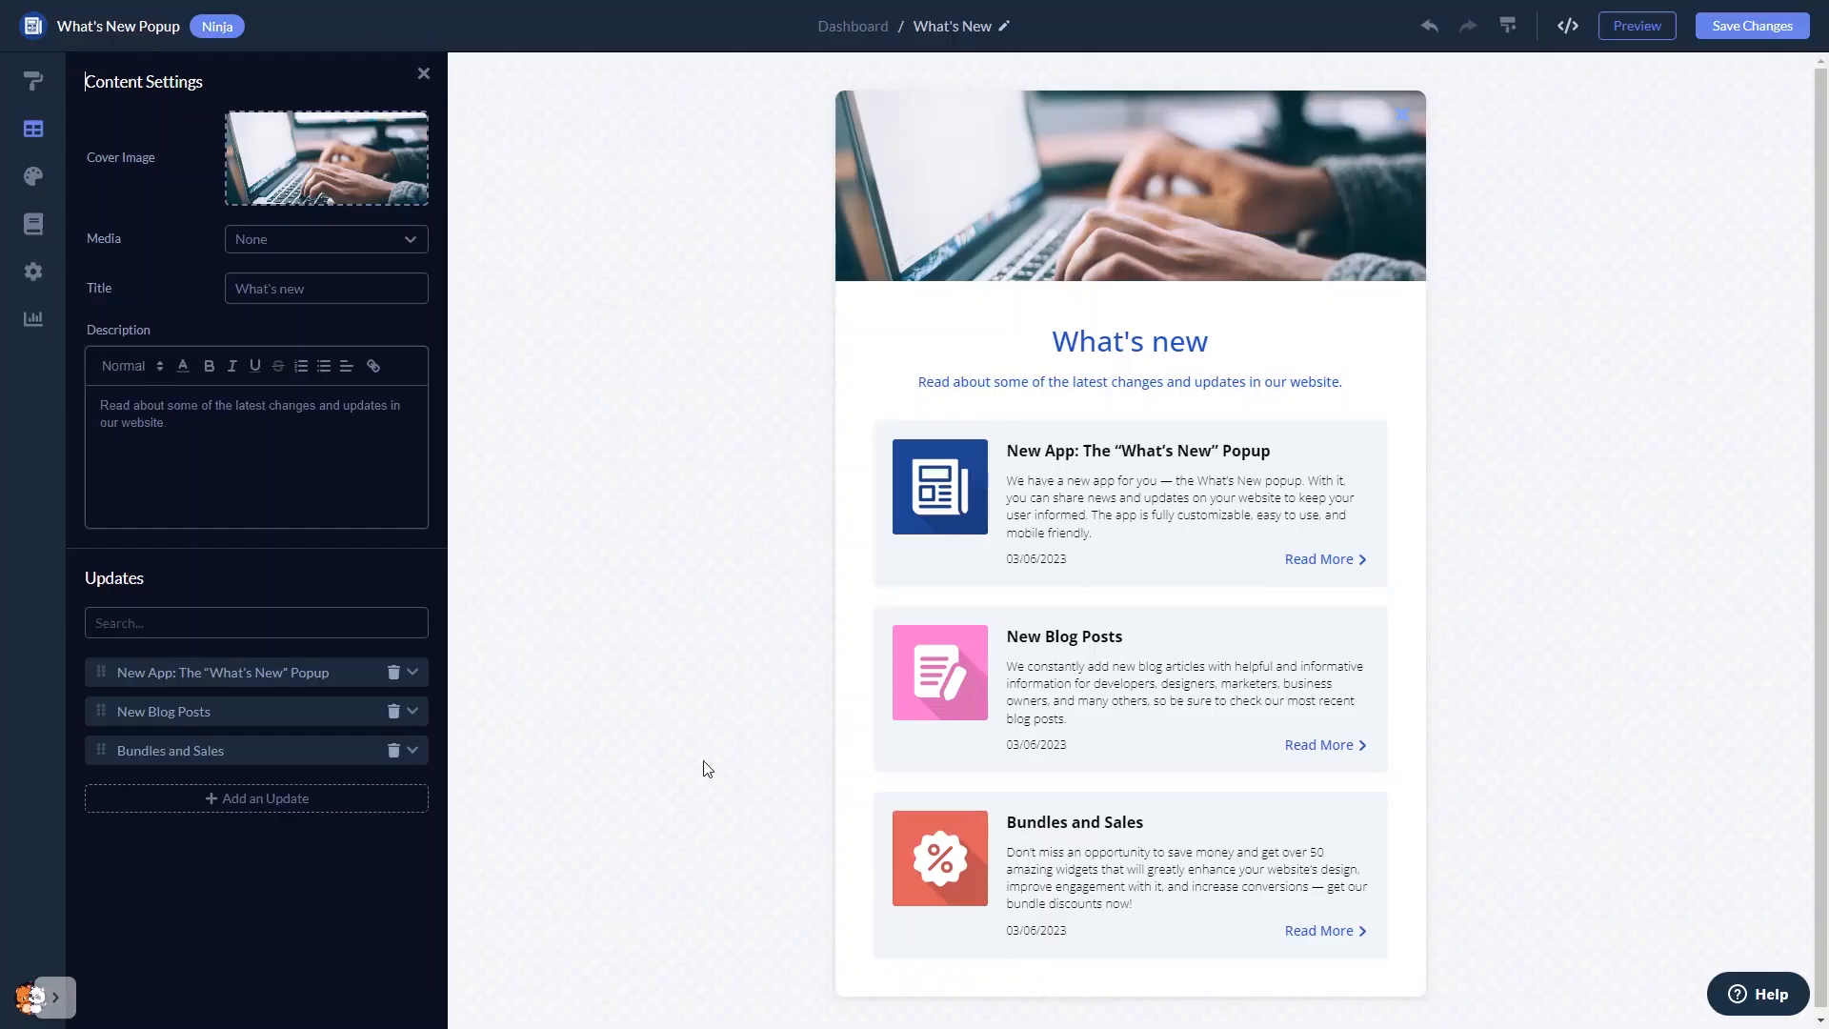
- Choose the layout that places the cover image below the updates
left_click(33, 82)
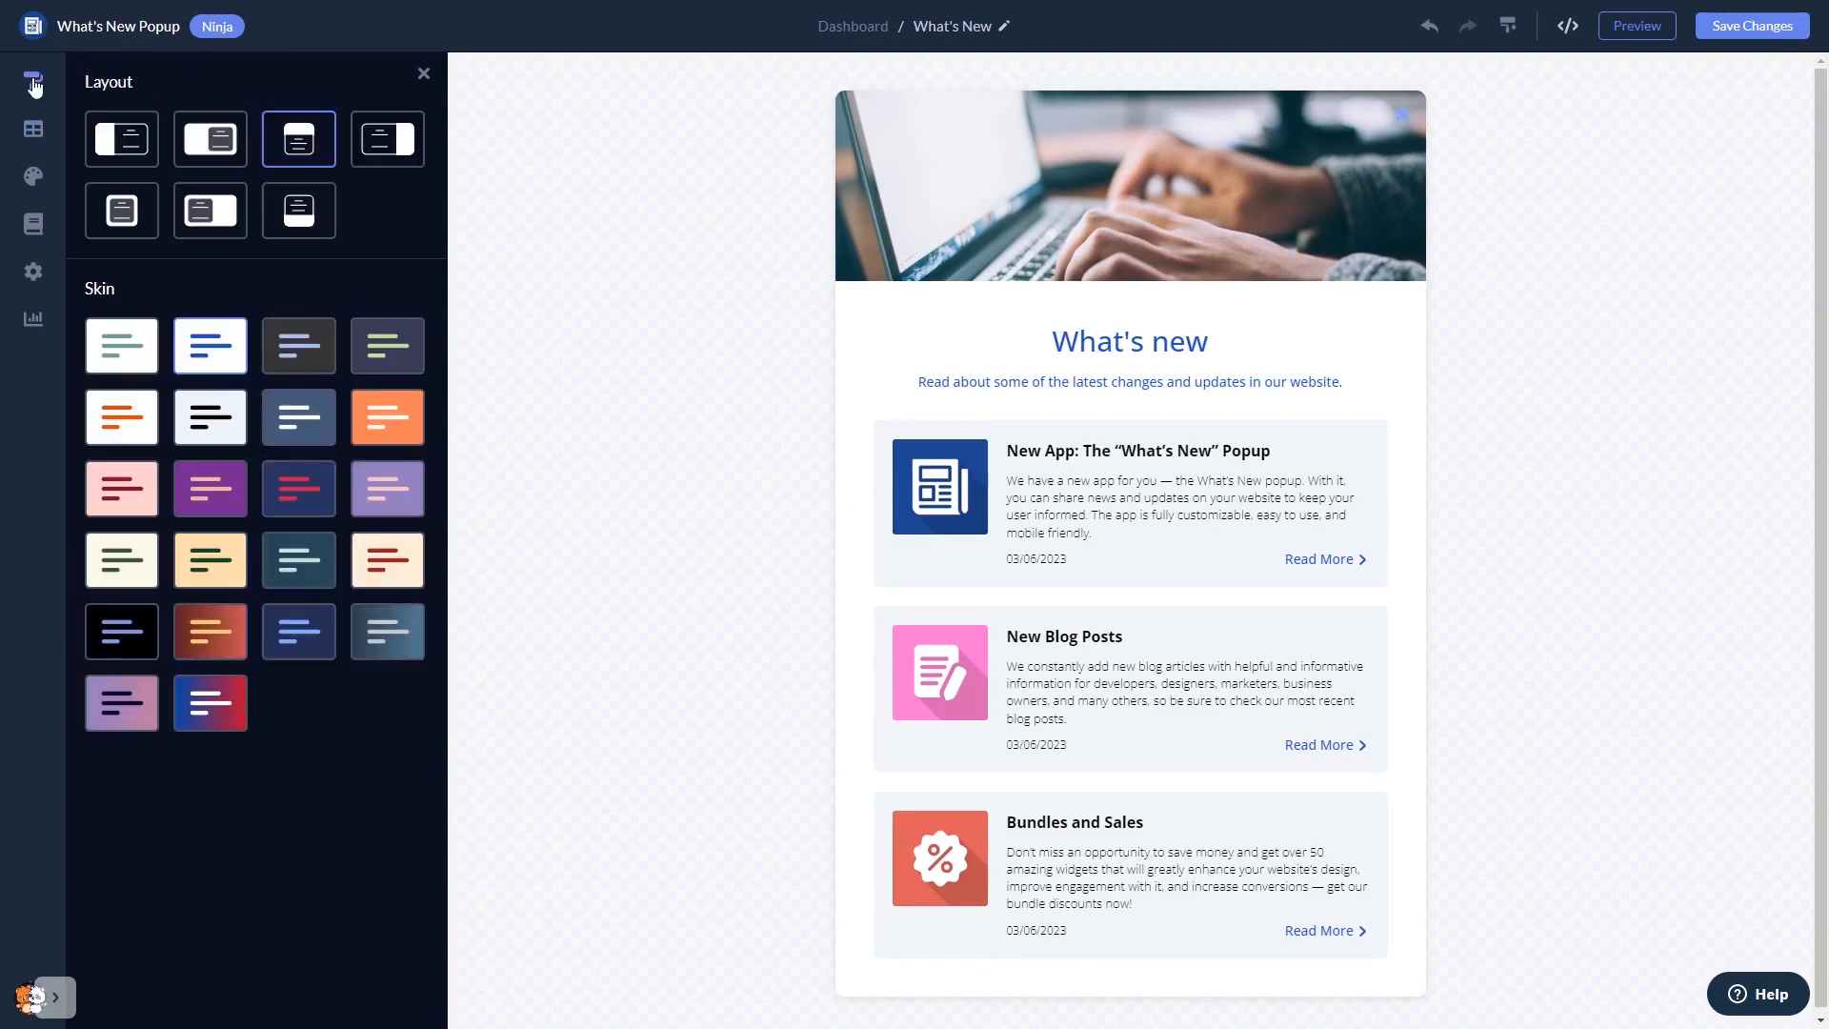
left_click(120, 139)
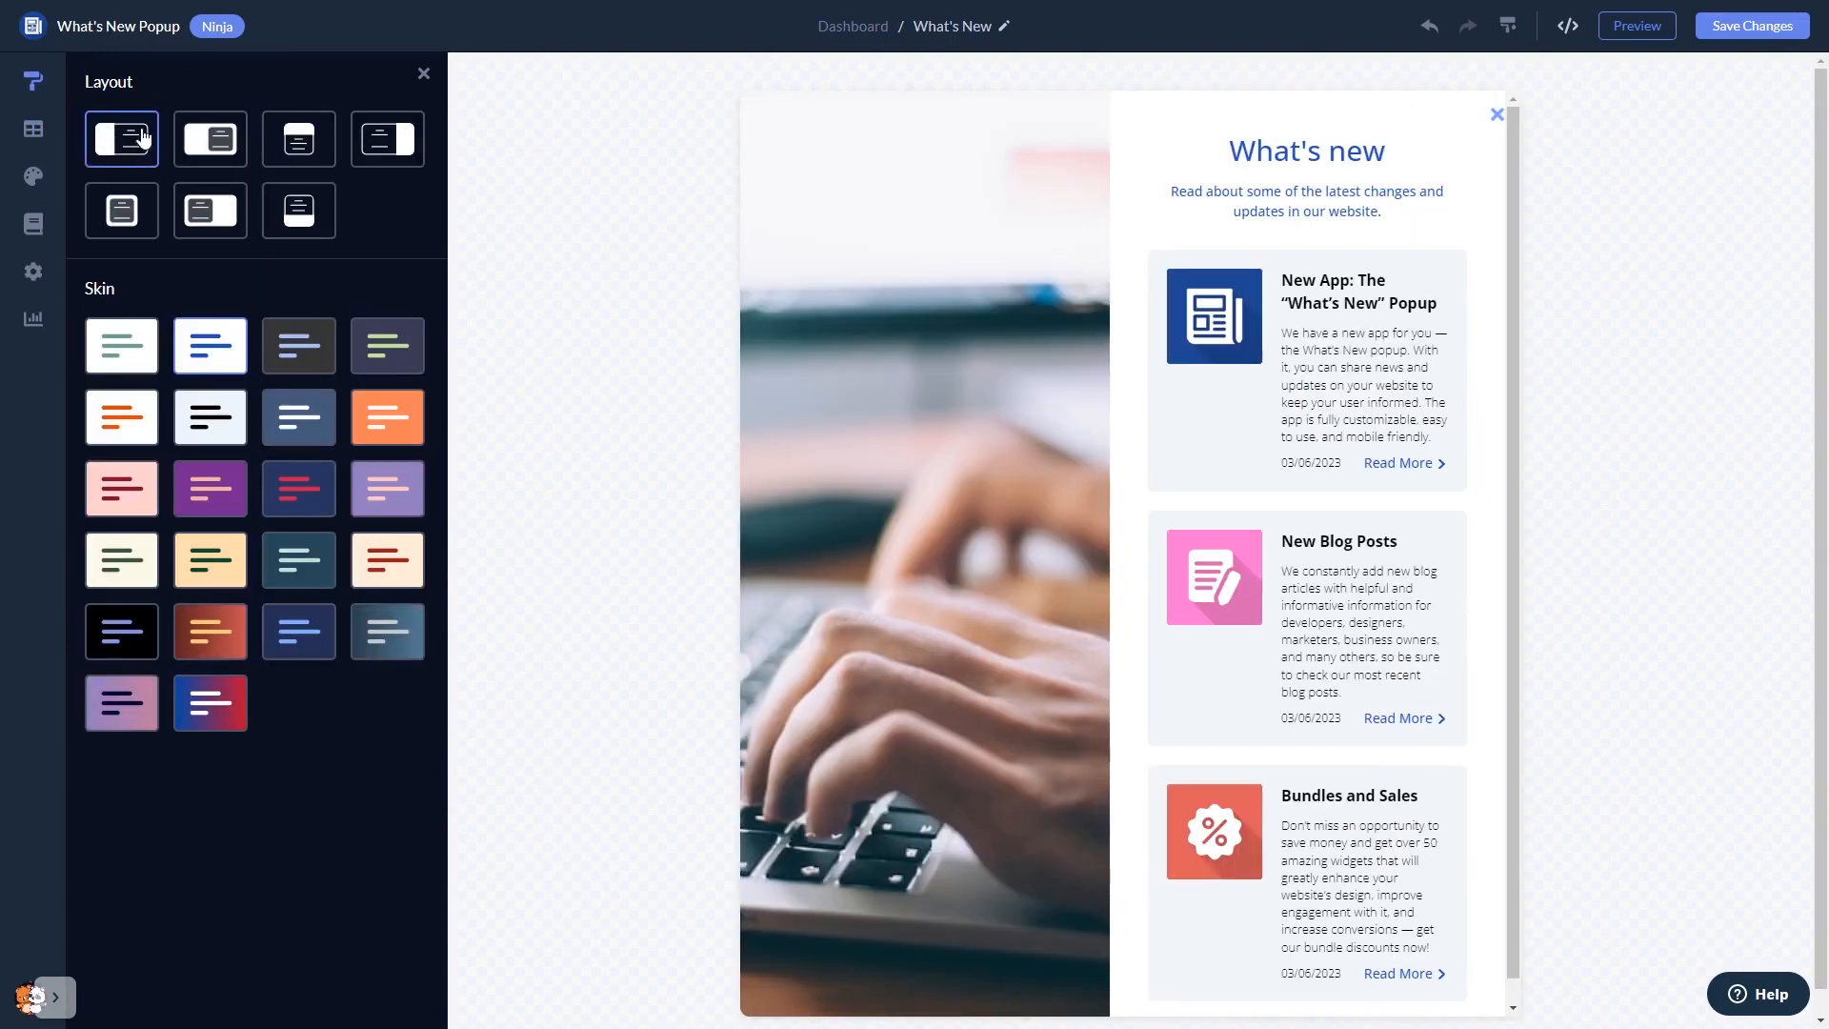
left_click(298, 139)
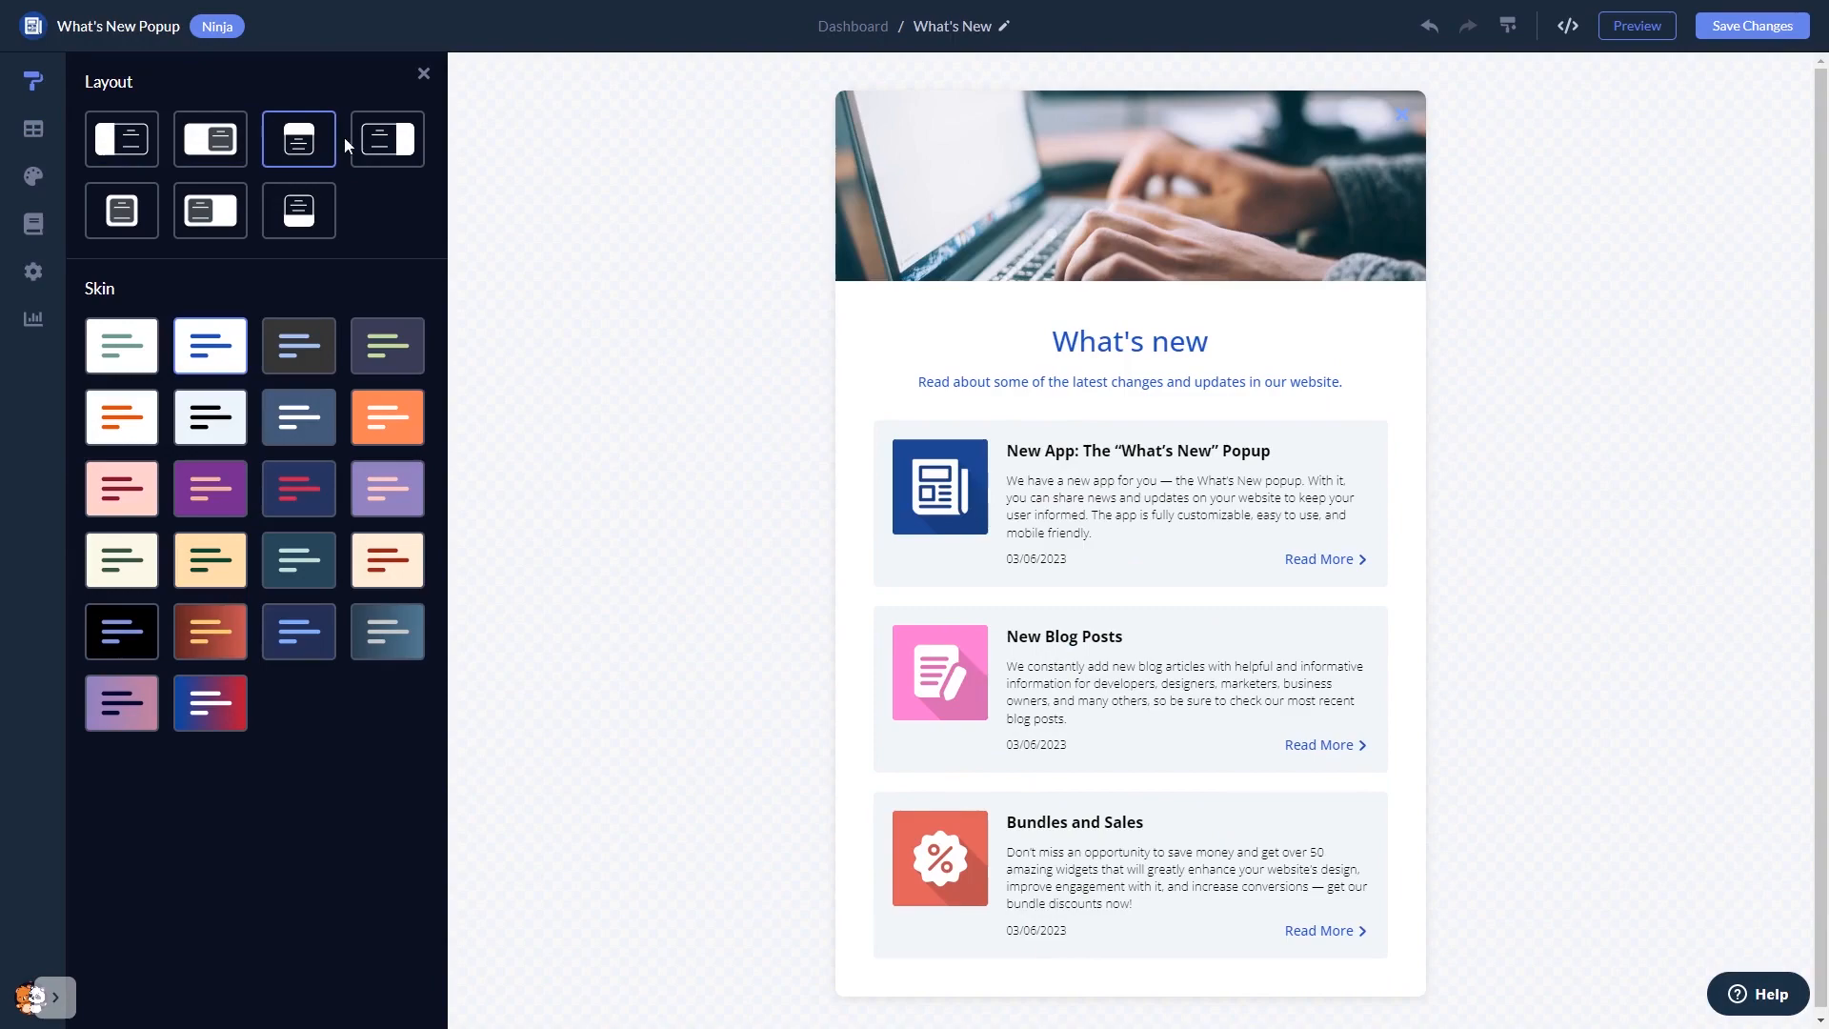
left_click(298, 211)
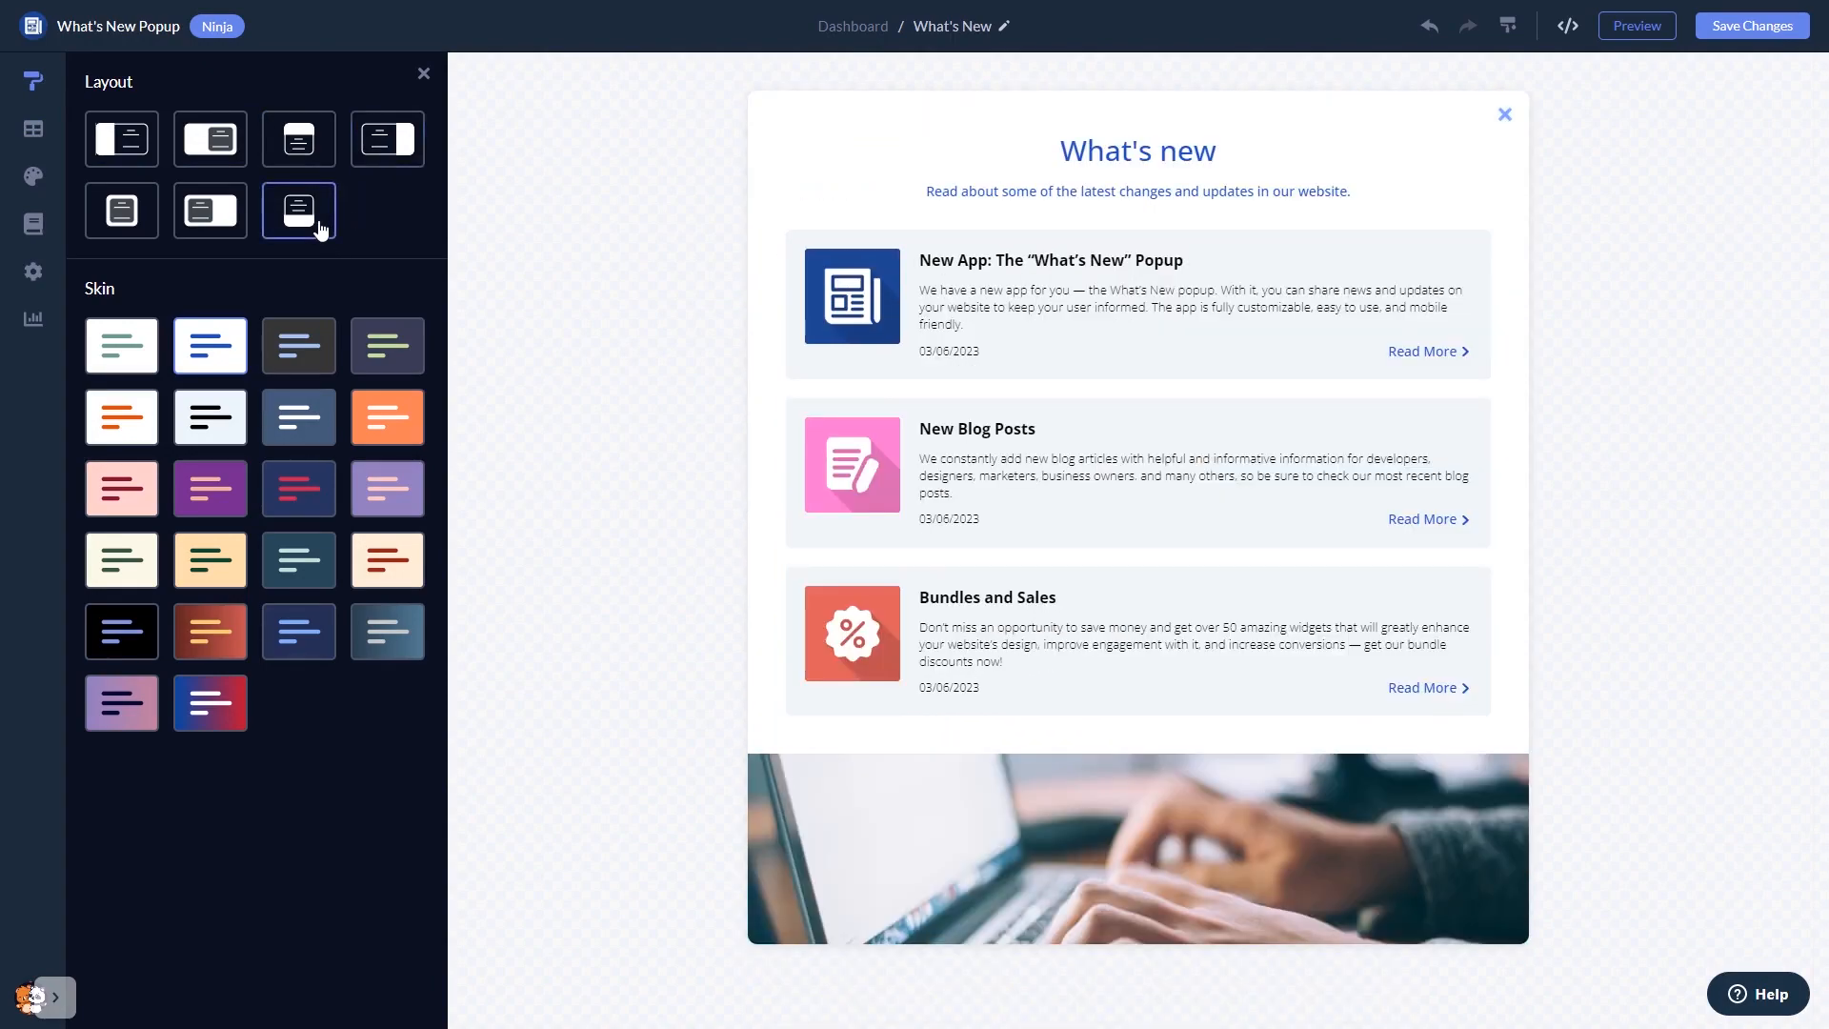
- Apply the dark navy skin with pink headings after trying the green and orange skins
left_click(386, 345)
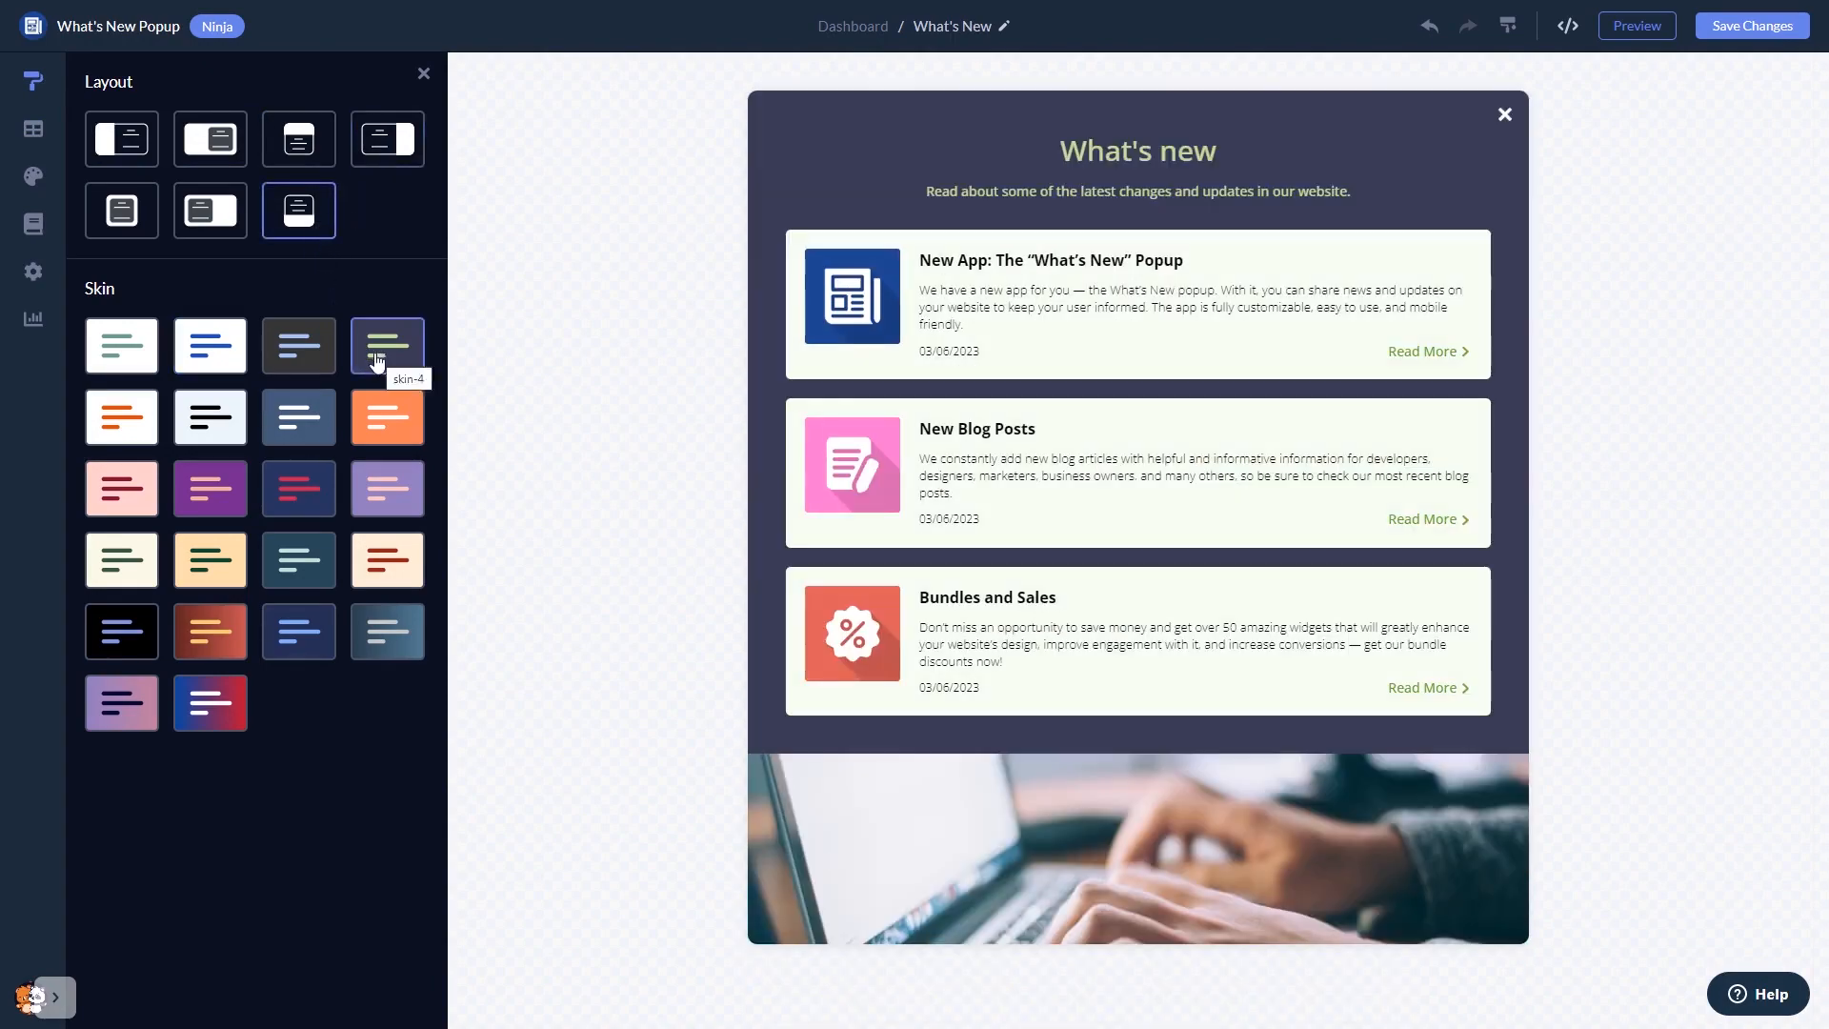
left_click(386, 417)
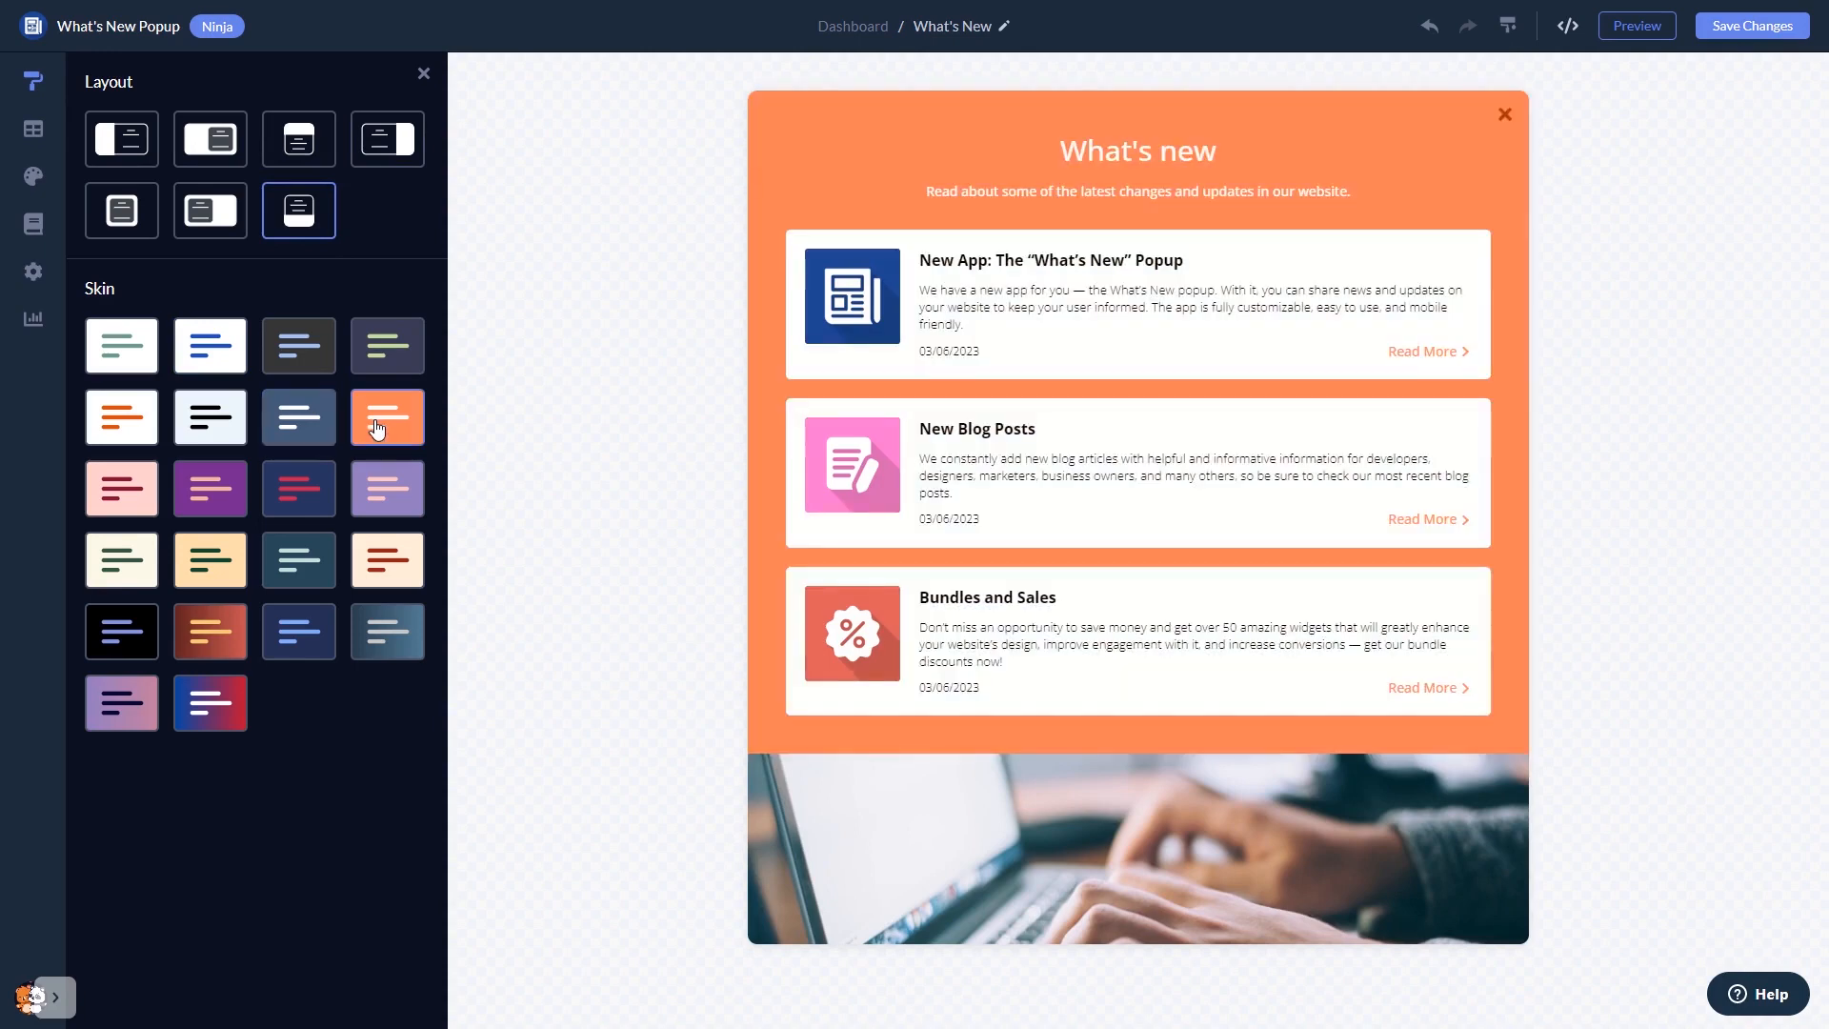
left_click(298, 488)
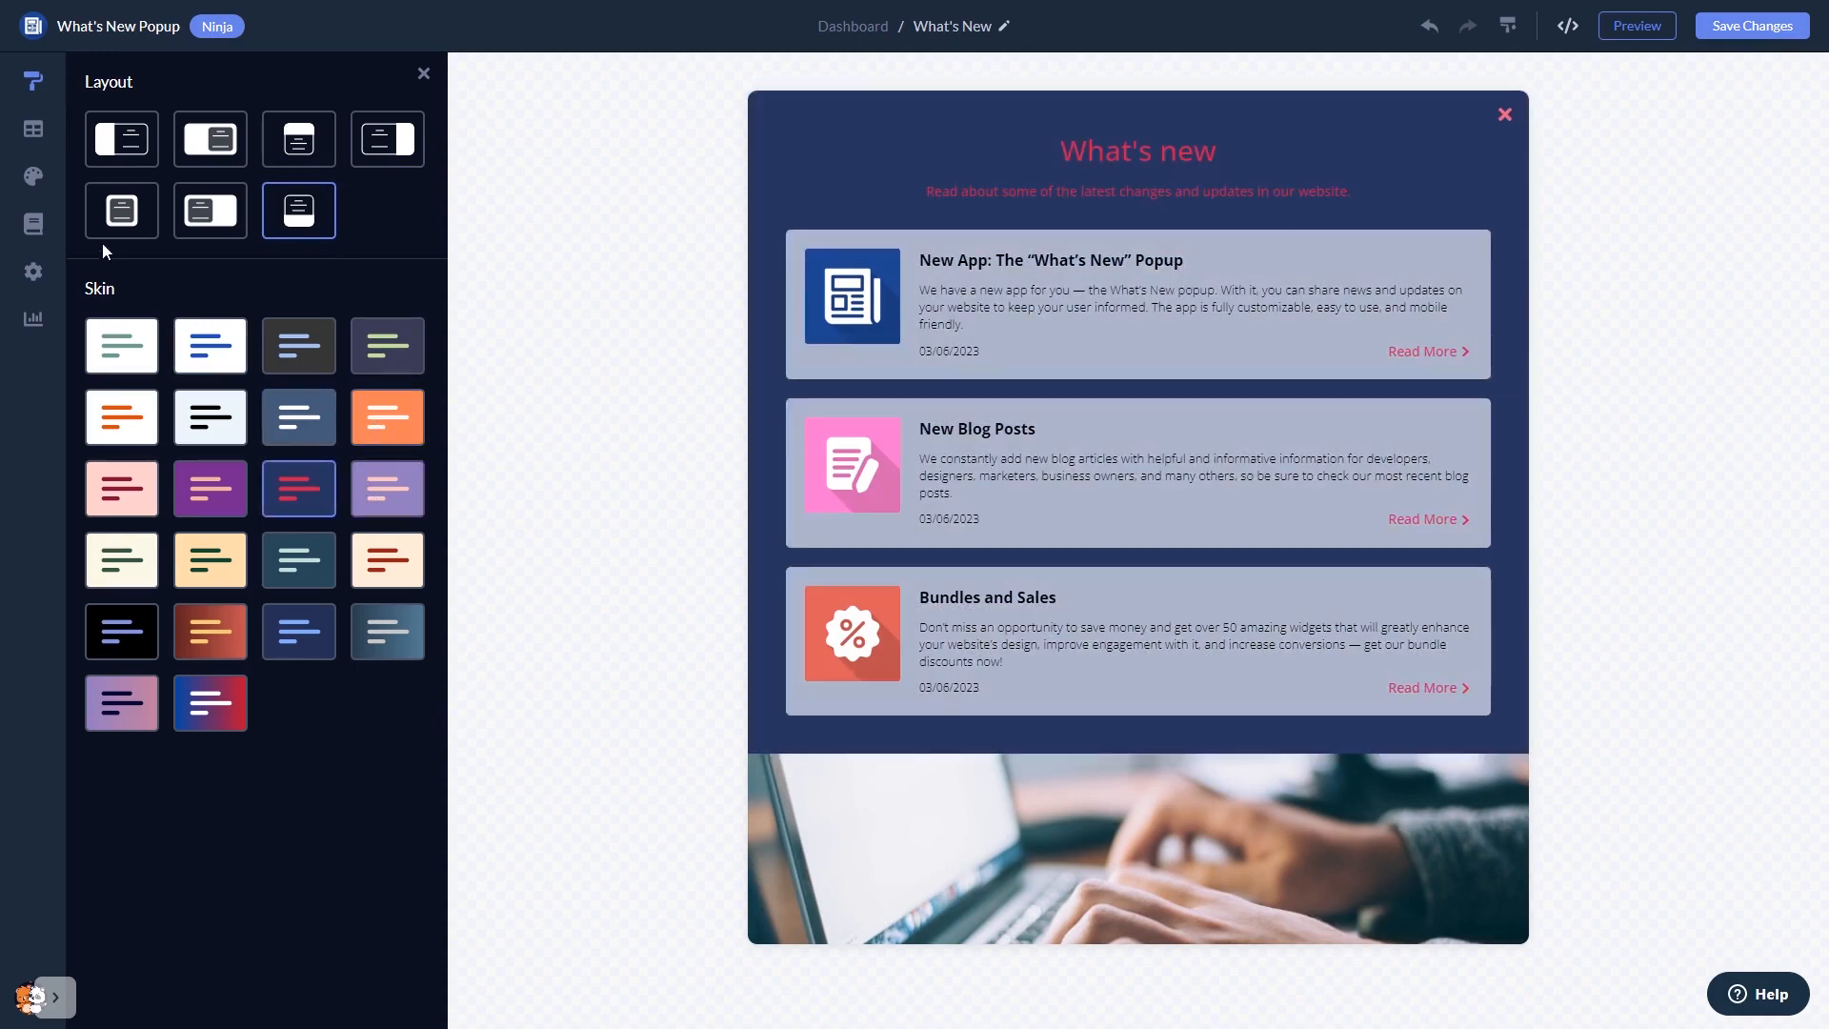
left_click(35, 176)
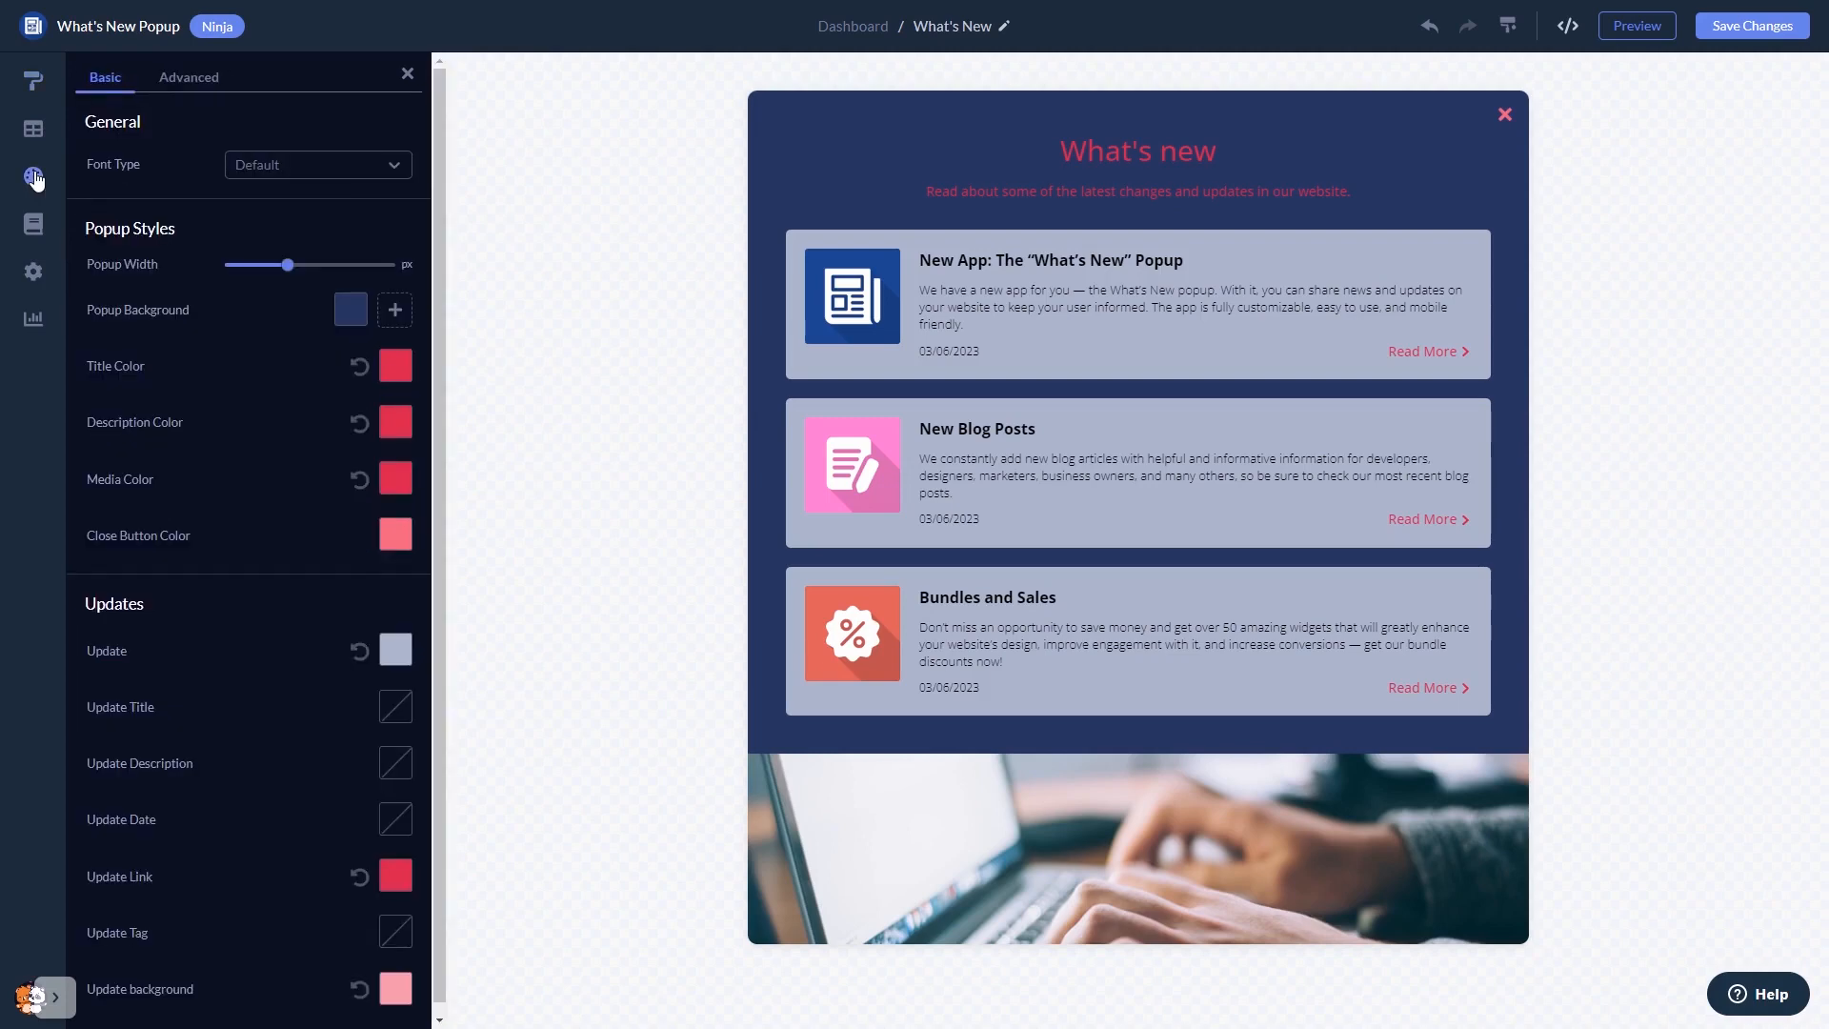
- Review the popup's When triggers and its Visibility toggles, leaving all elements enabled
left_click(33, 224)
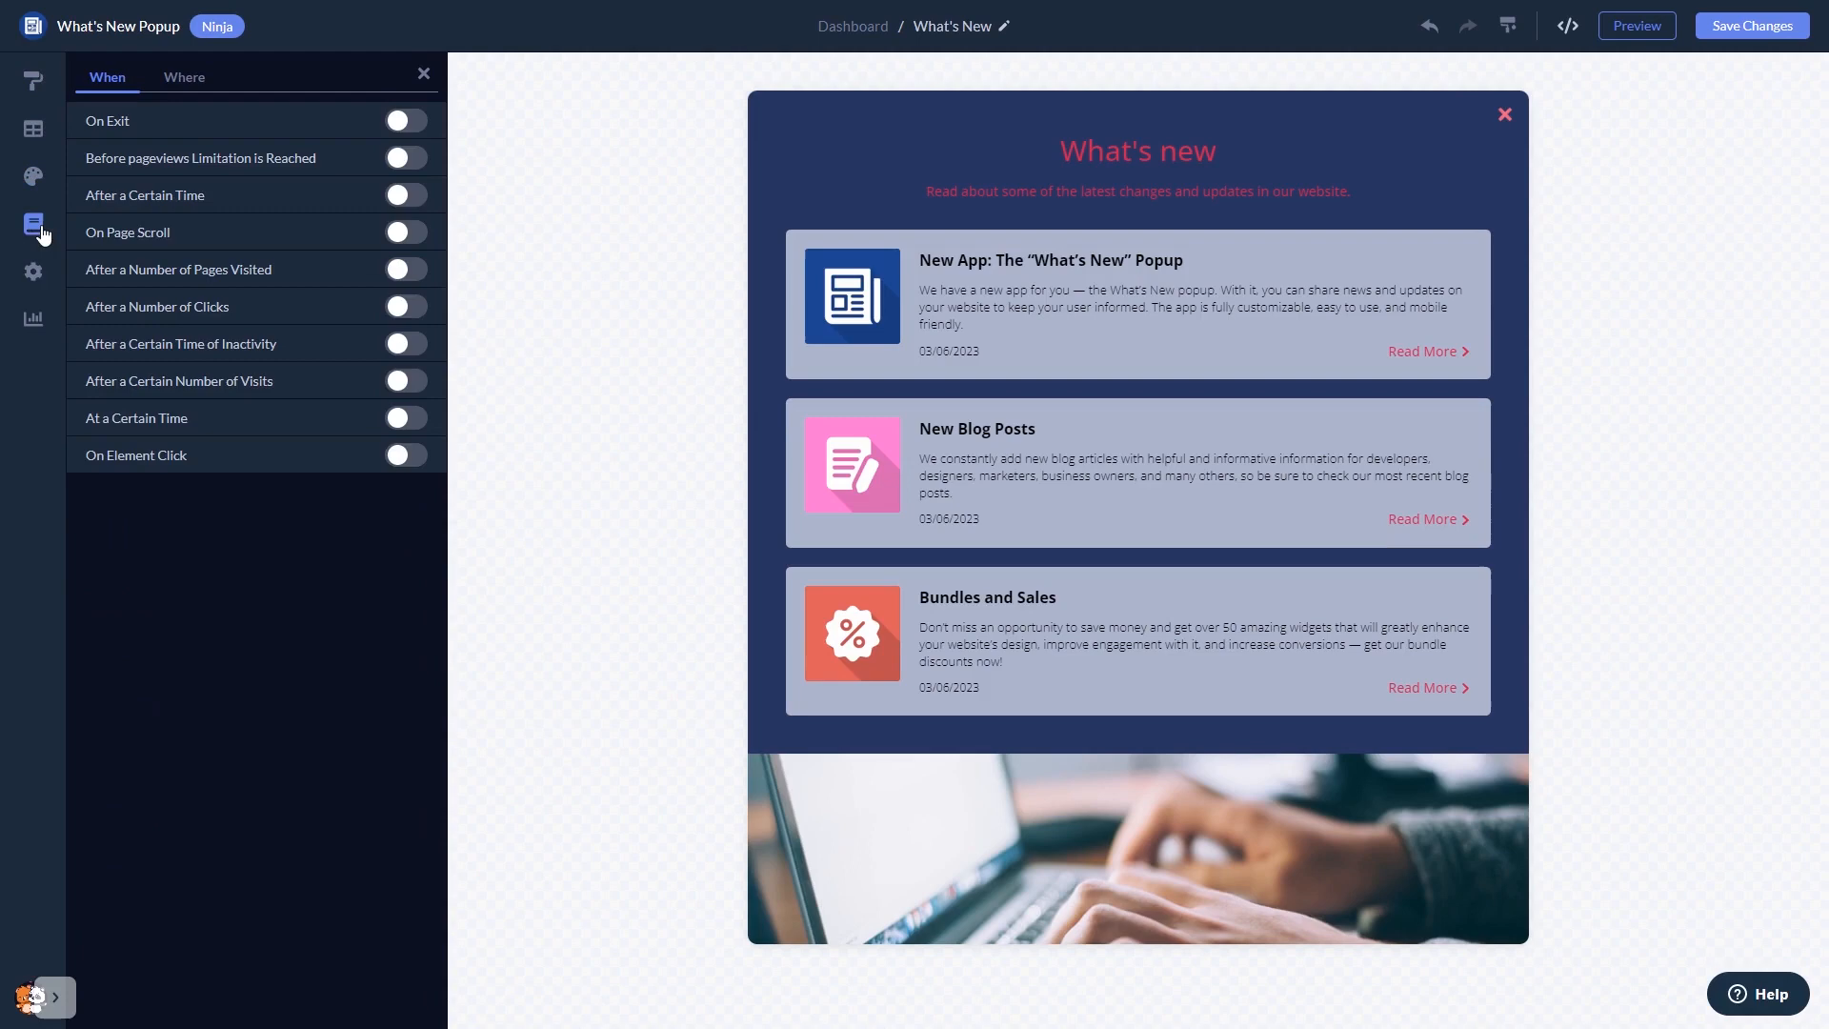
mouse_move(34, 270)
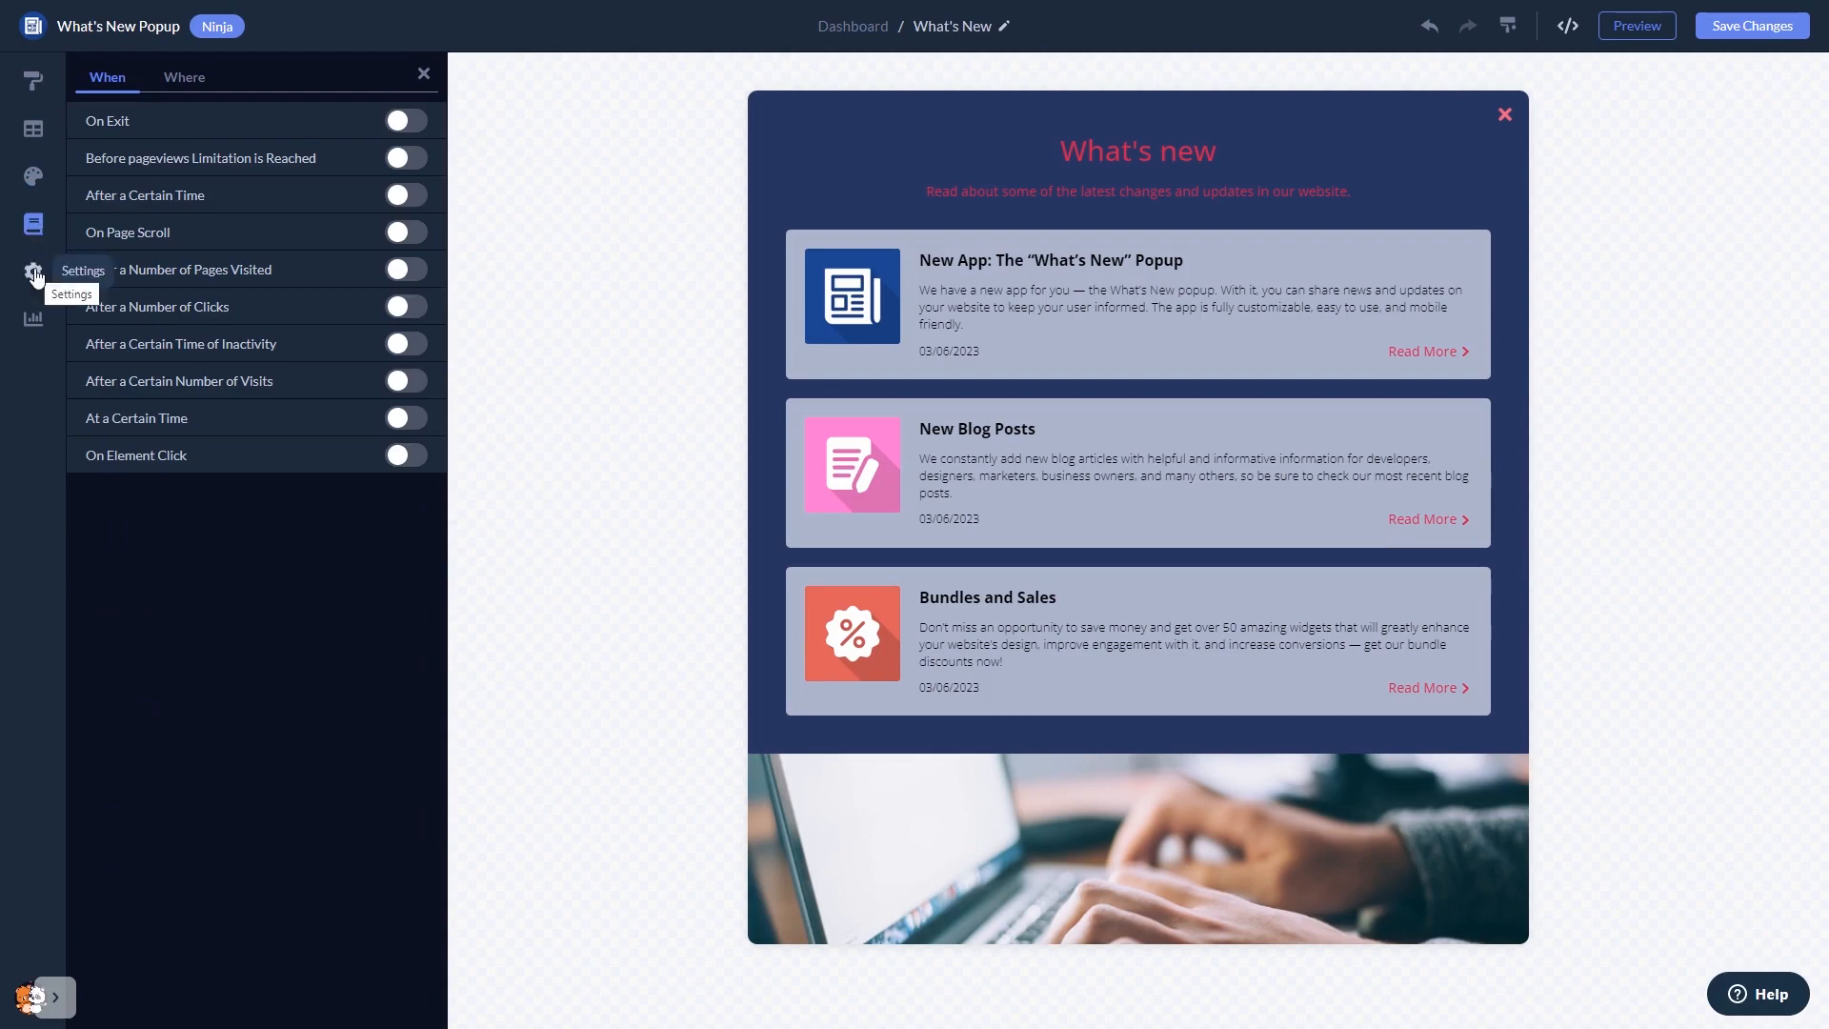
left_click(34, 271)
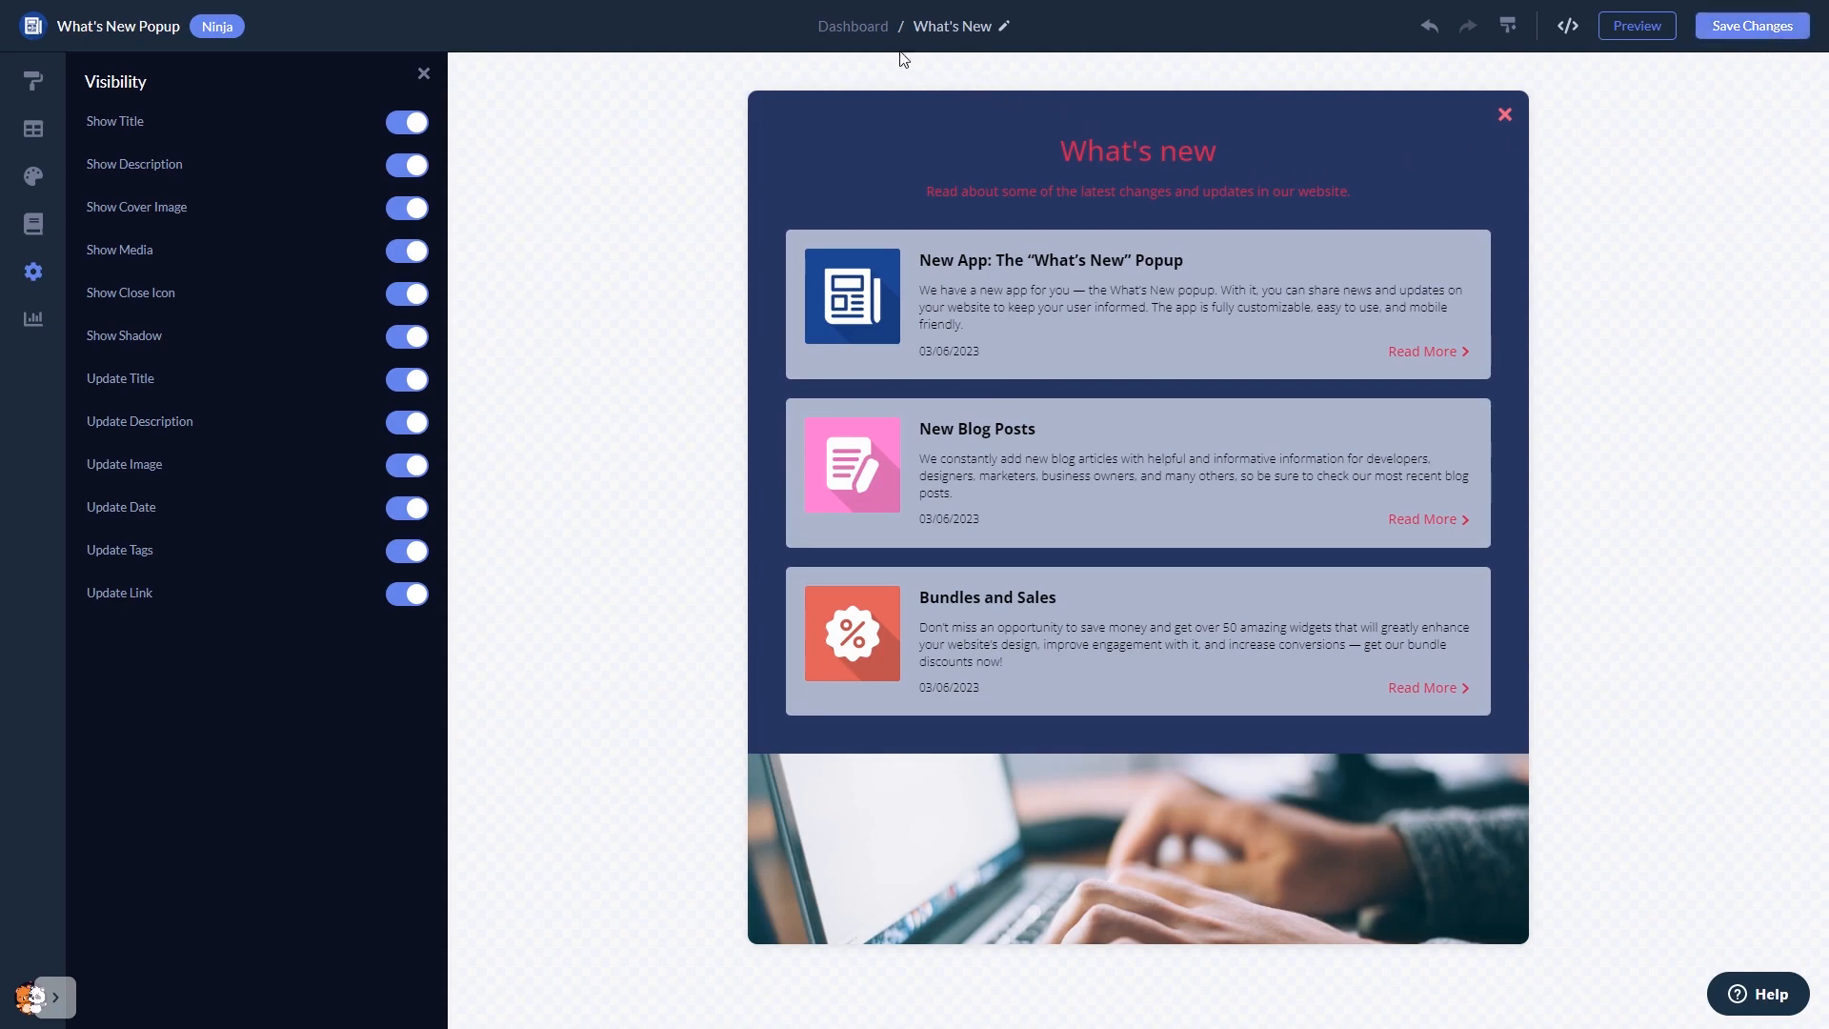
mouse_move(852, 26)
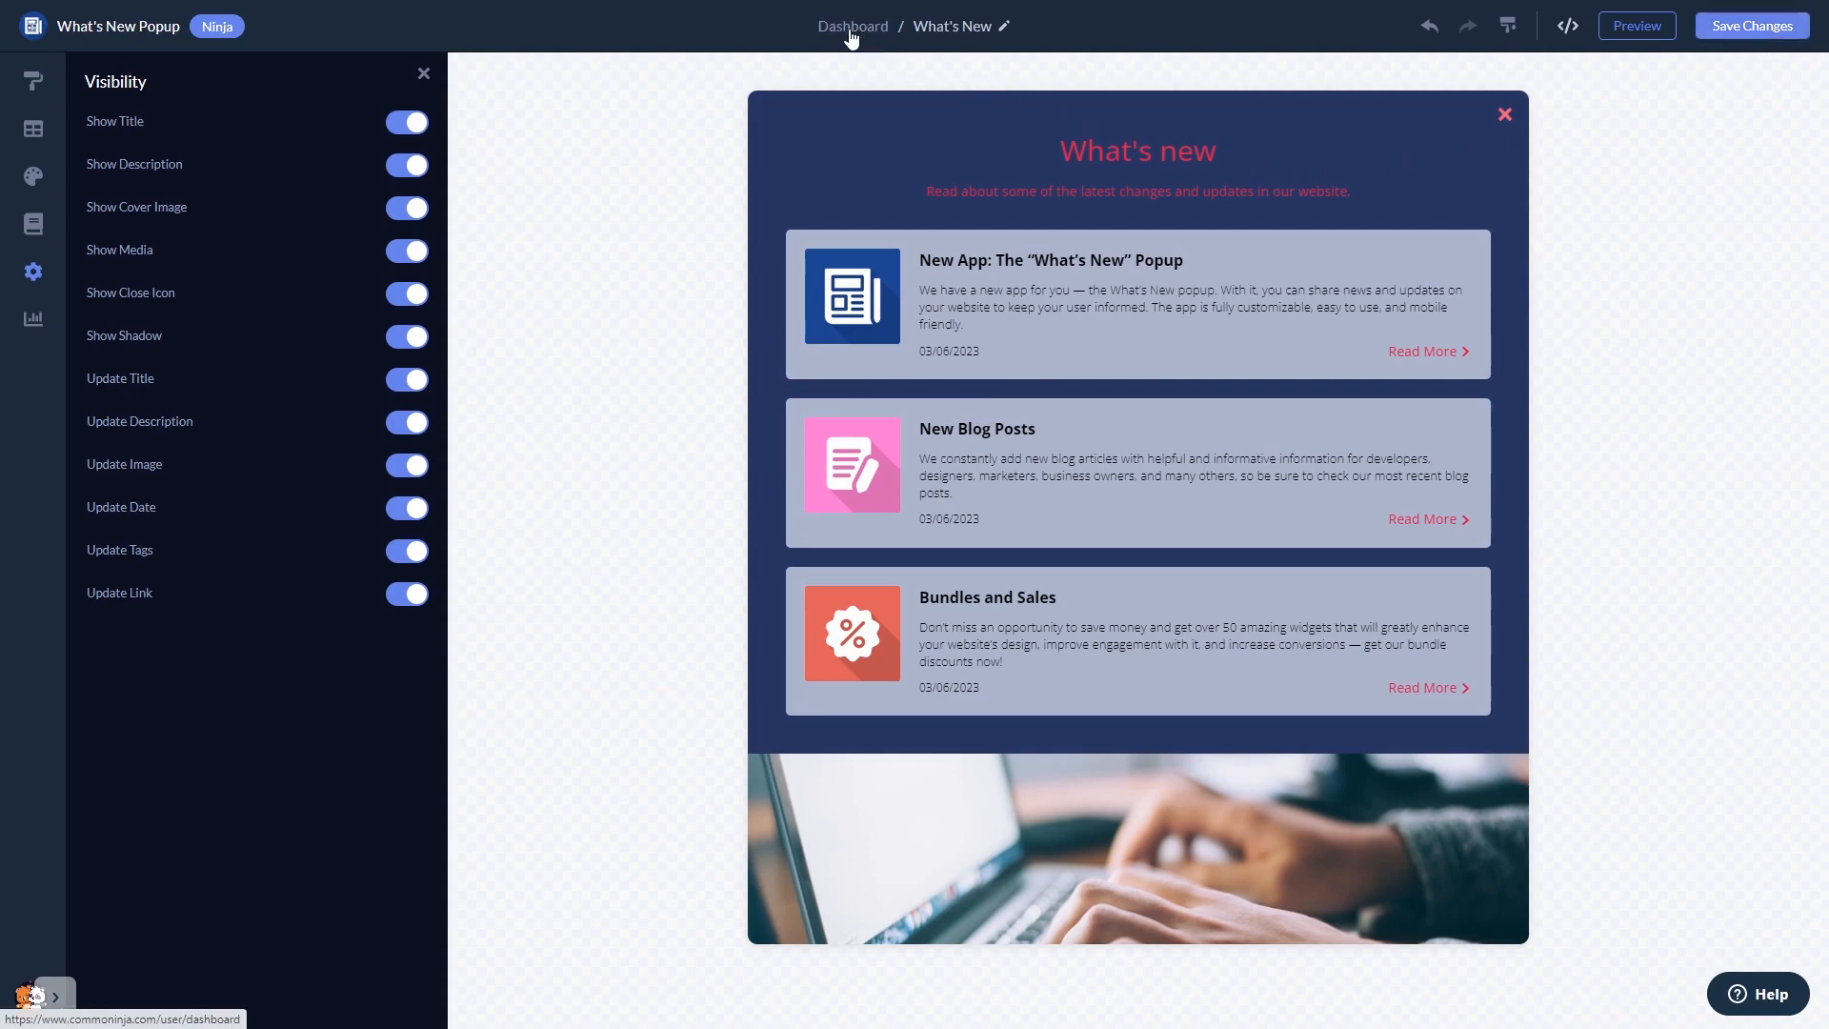
- Copy the popup's installation code via Add to site on the dashboard and close the code window
left_click(852, 26)
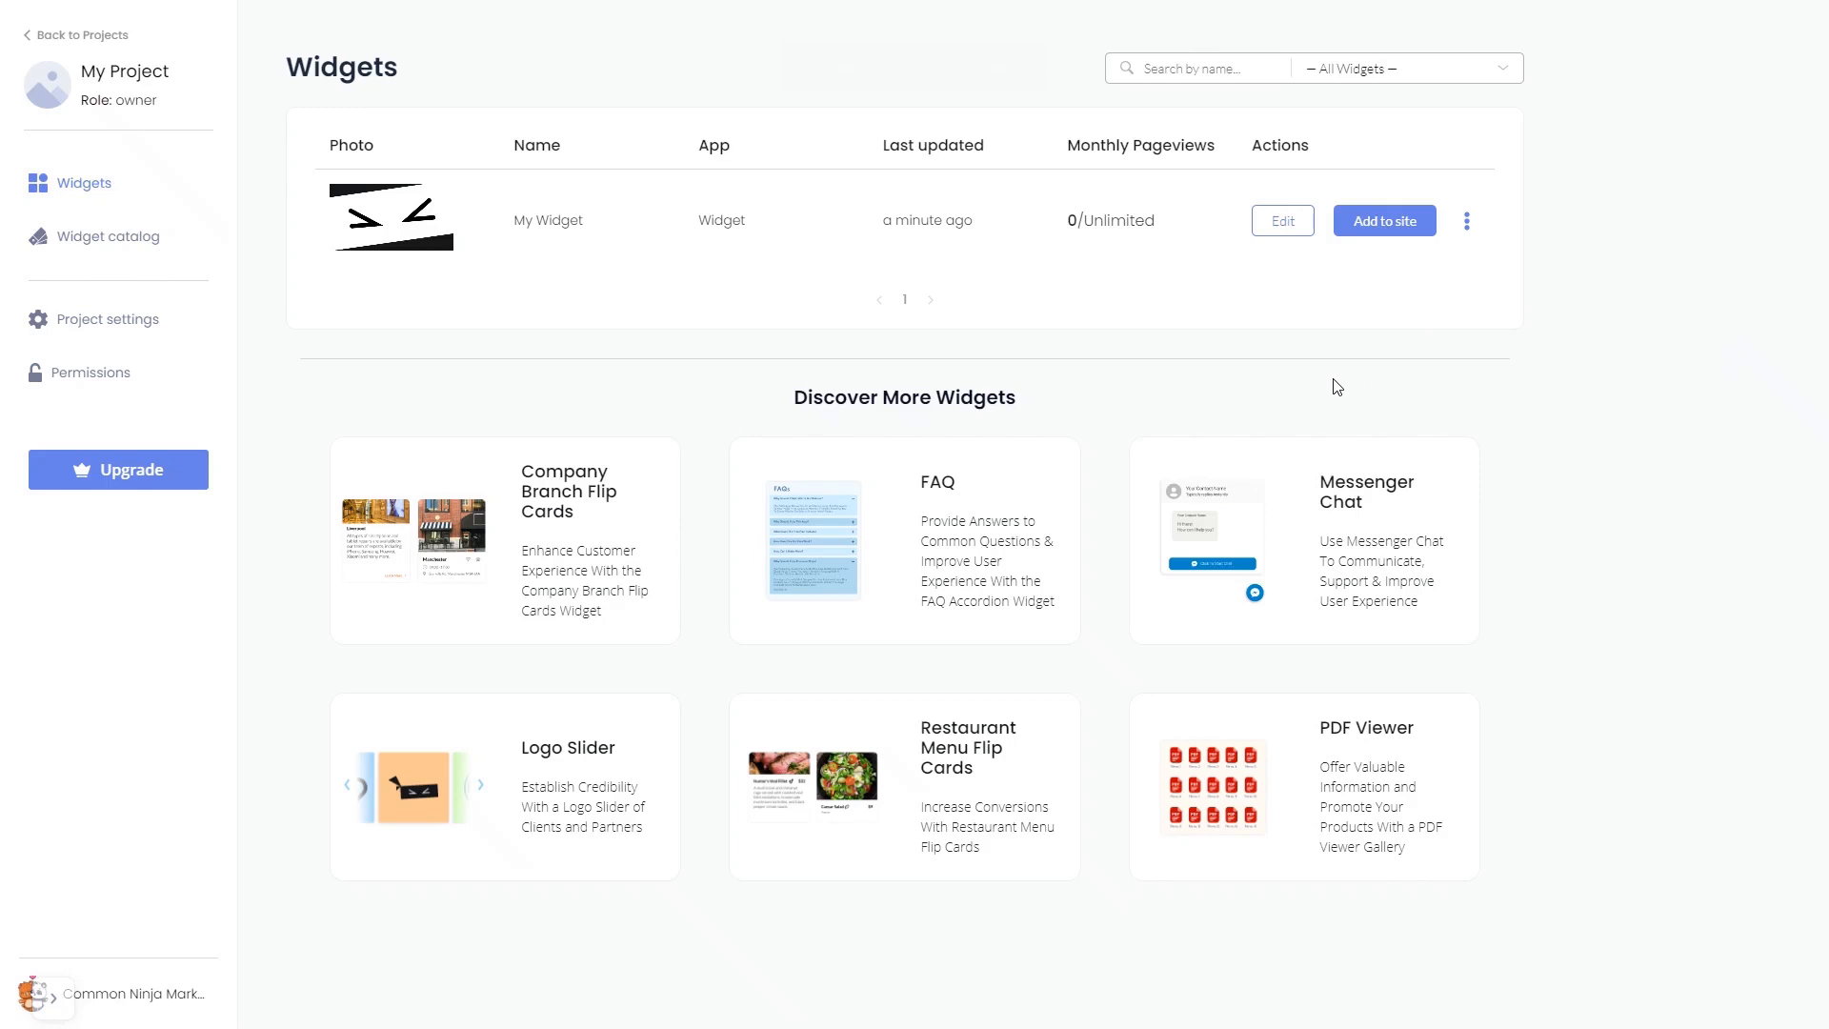
mouse_move(1387, 248)
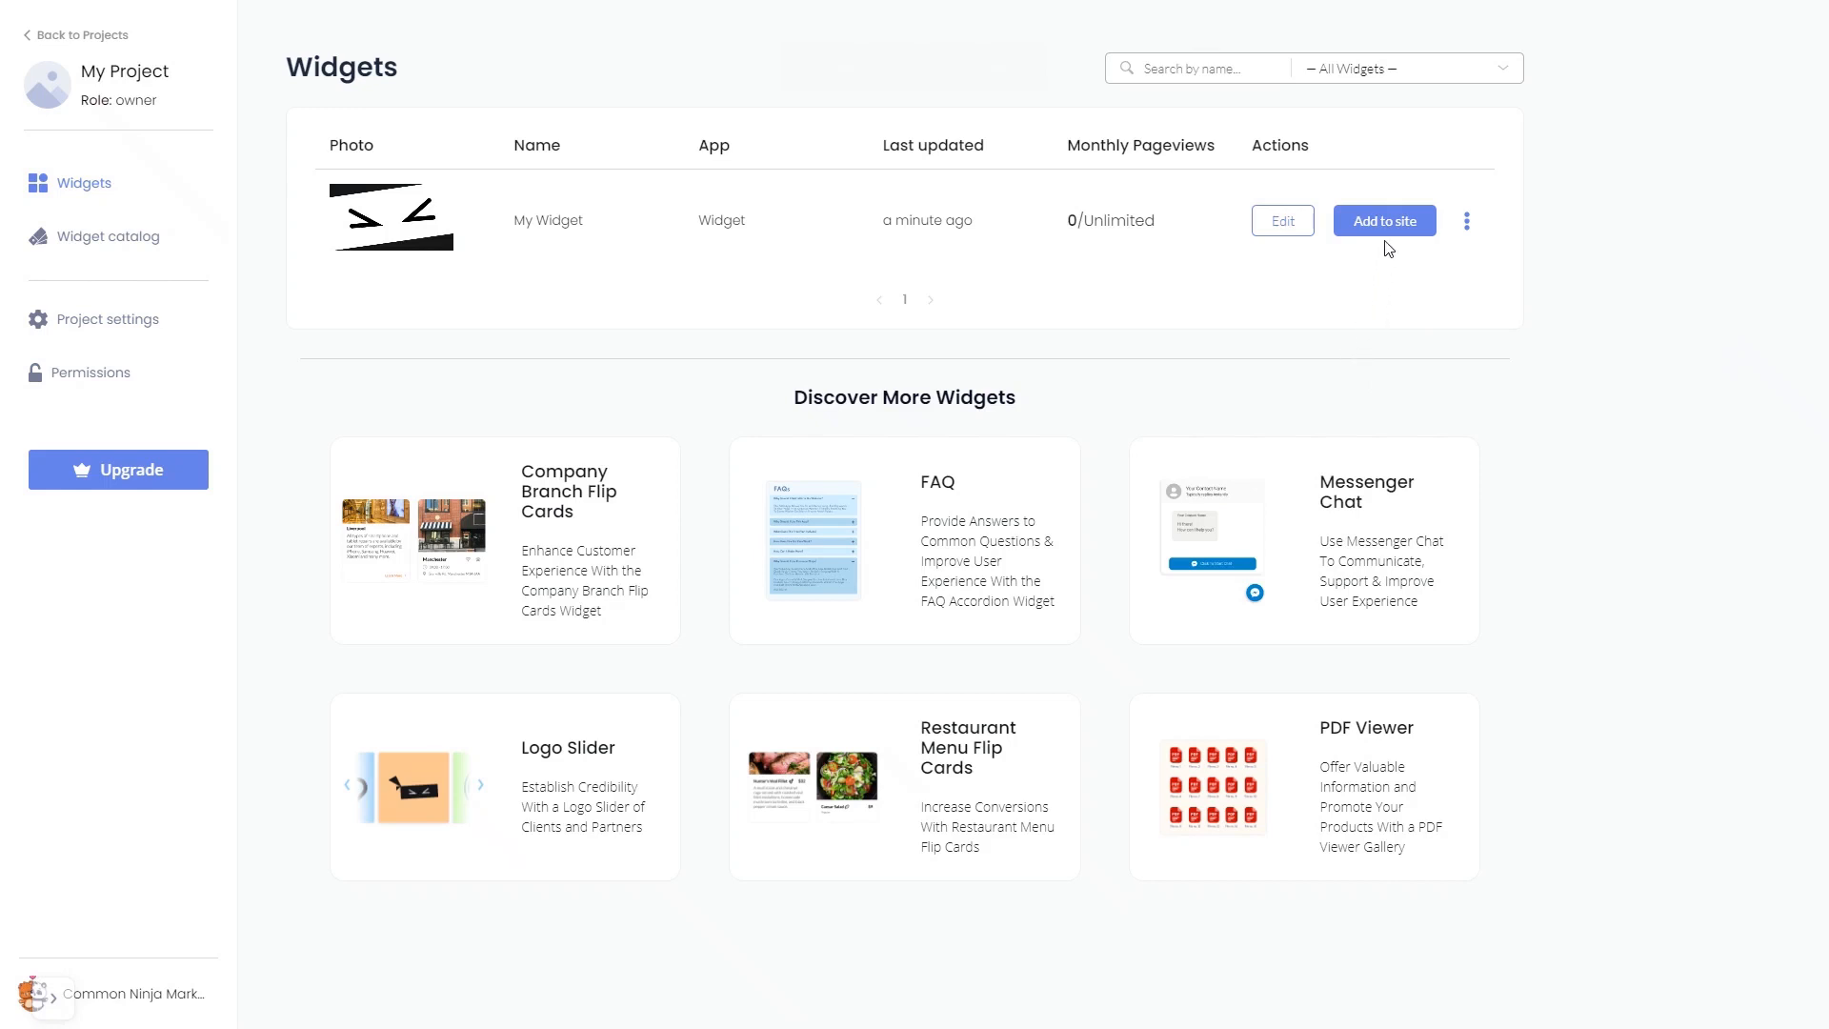
left_click(1383, 220)
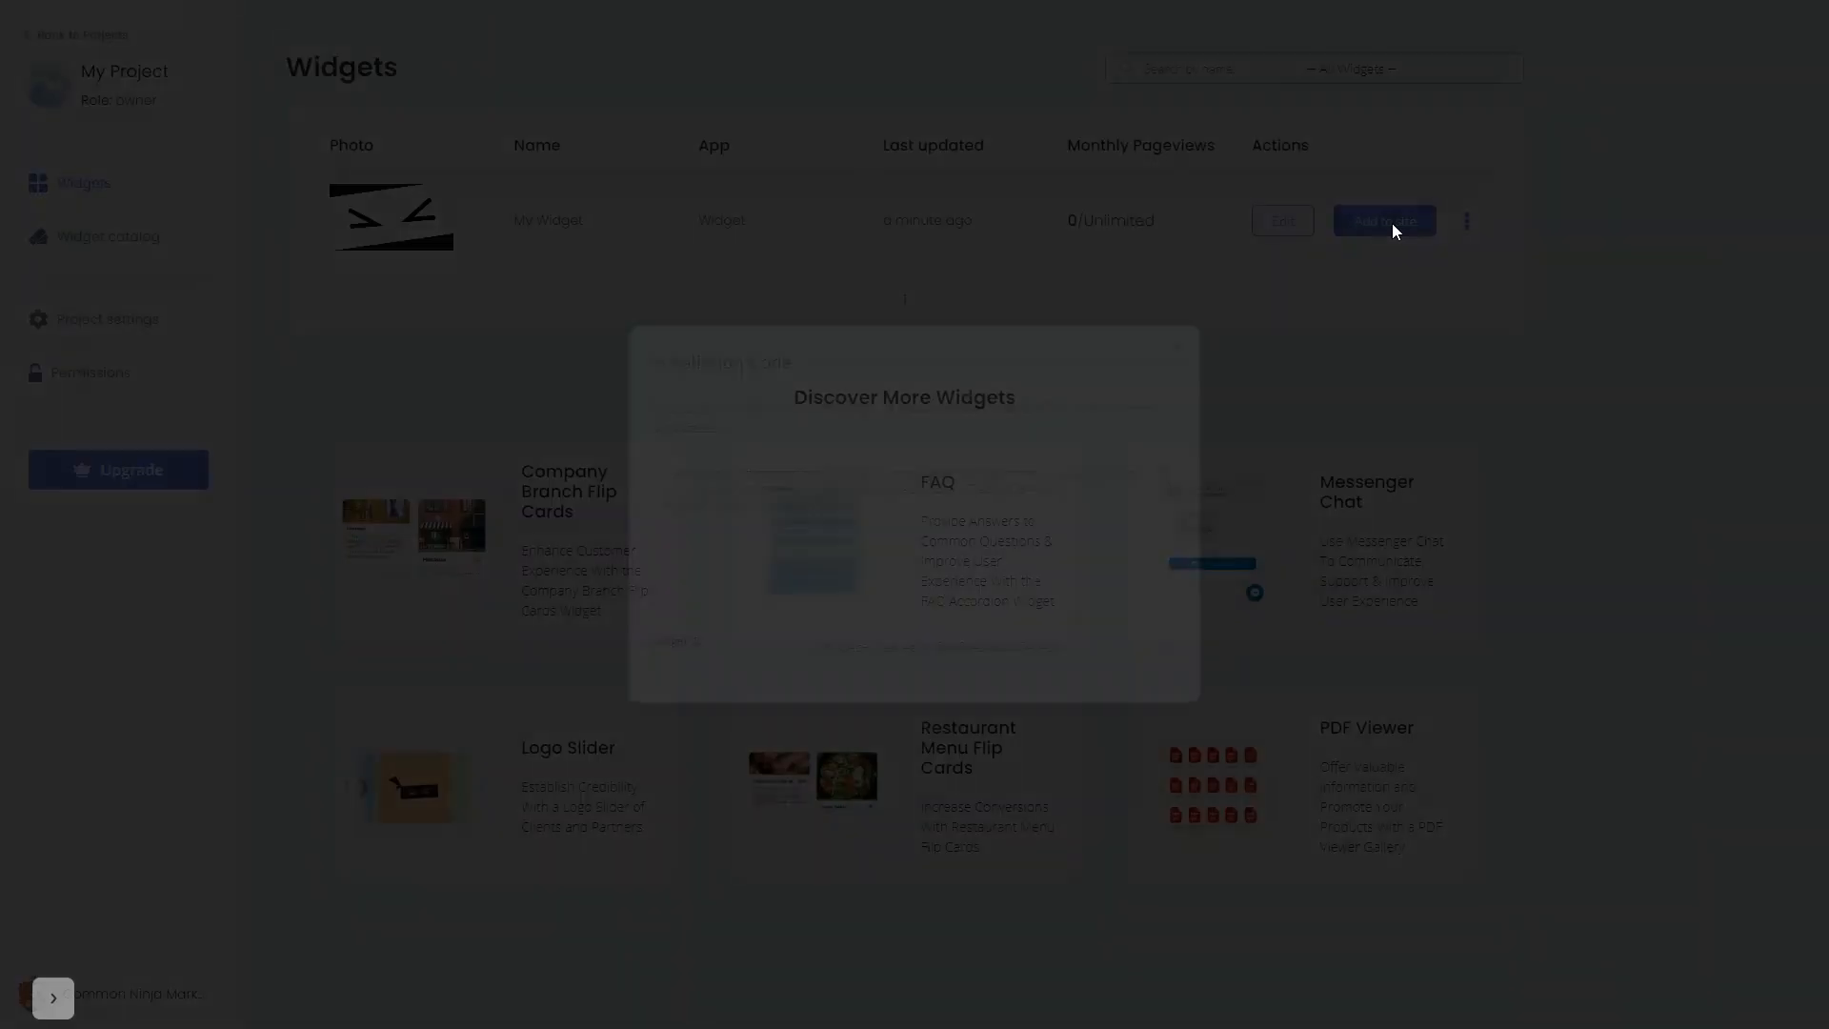
left_click(1382, 220)
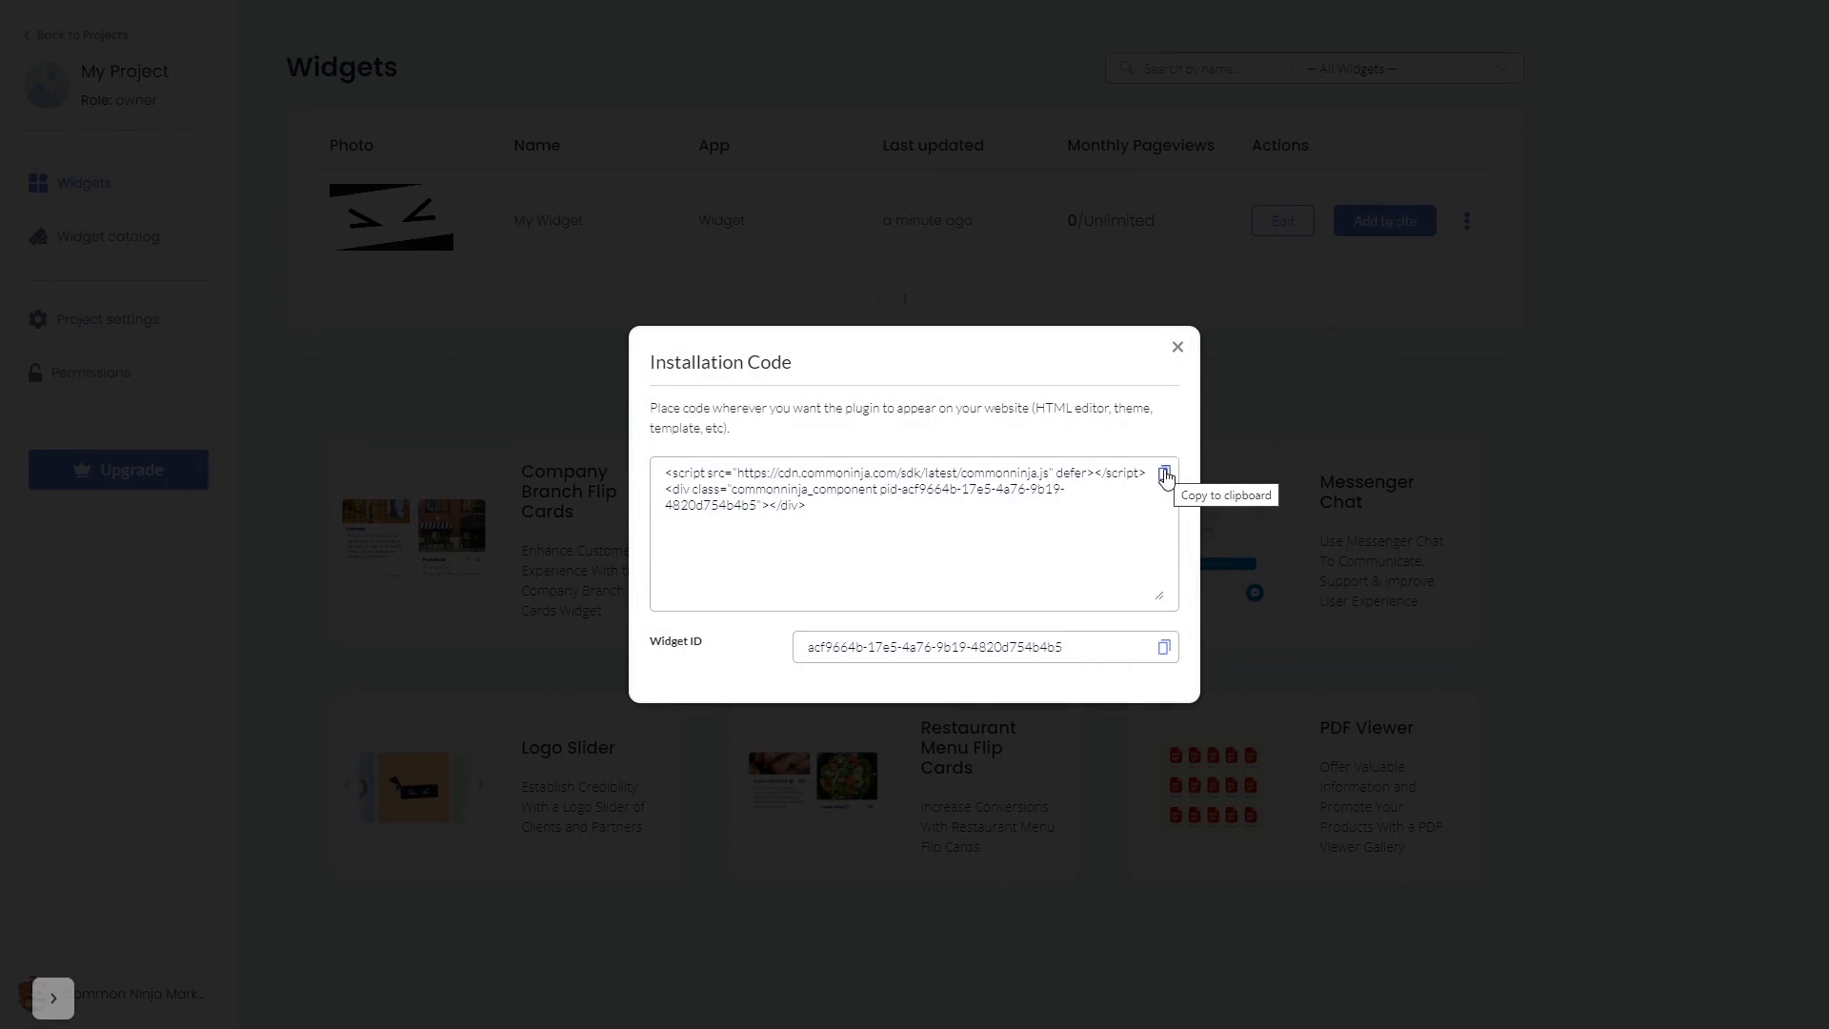
left_click(1164, 477)
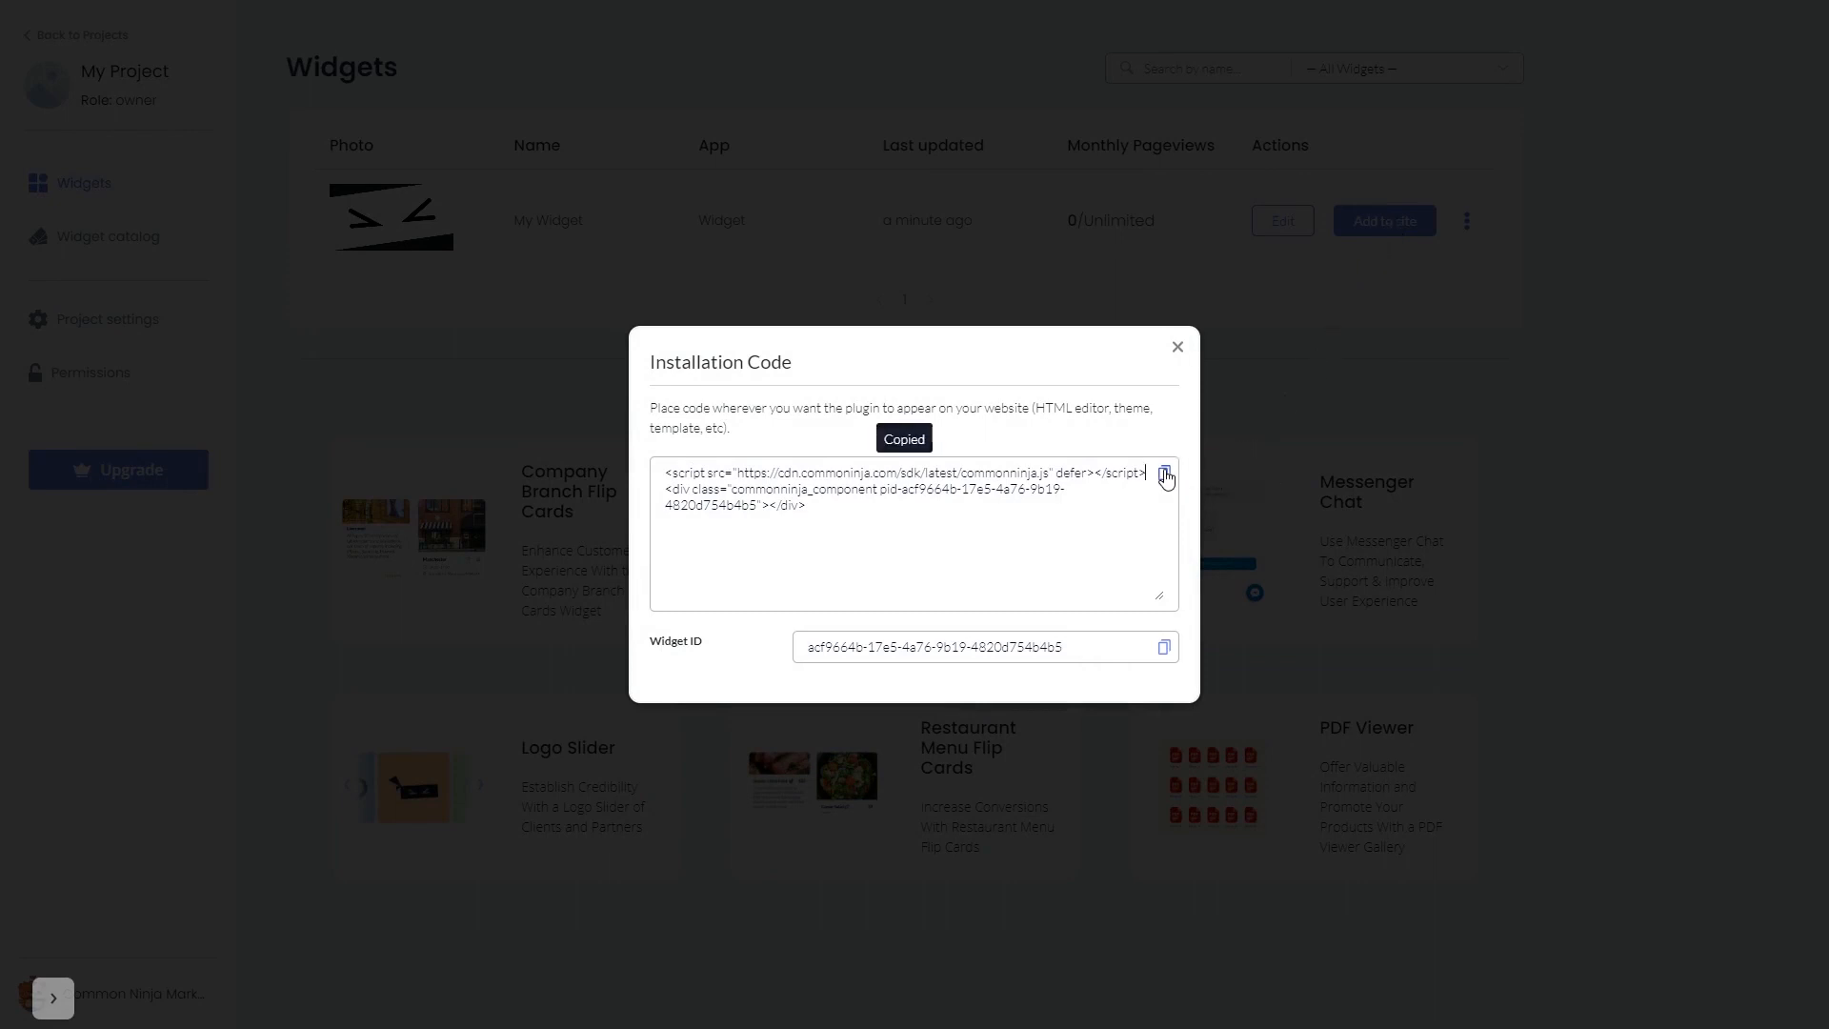
mouse_move(1181, 352)
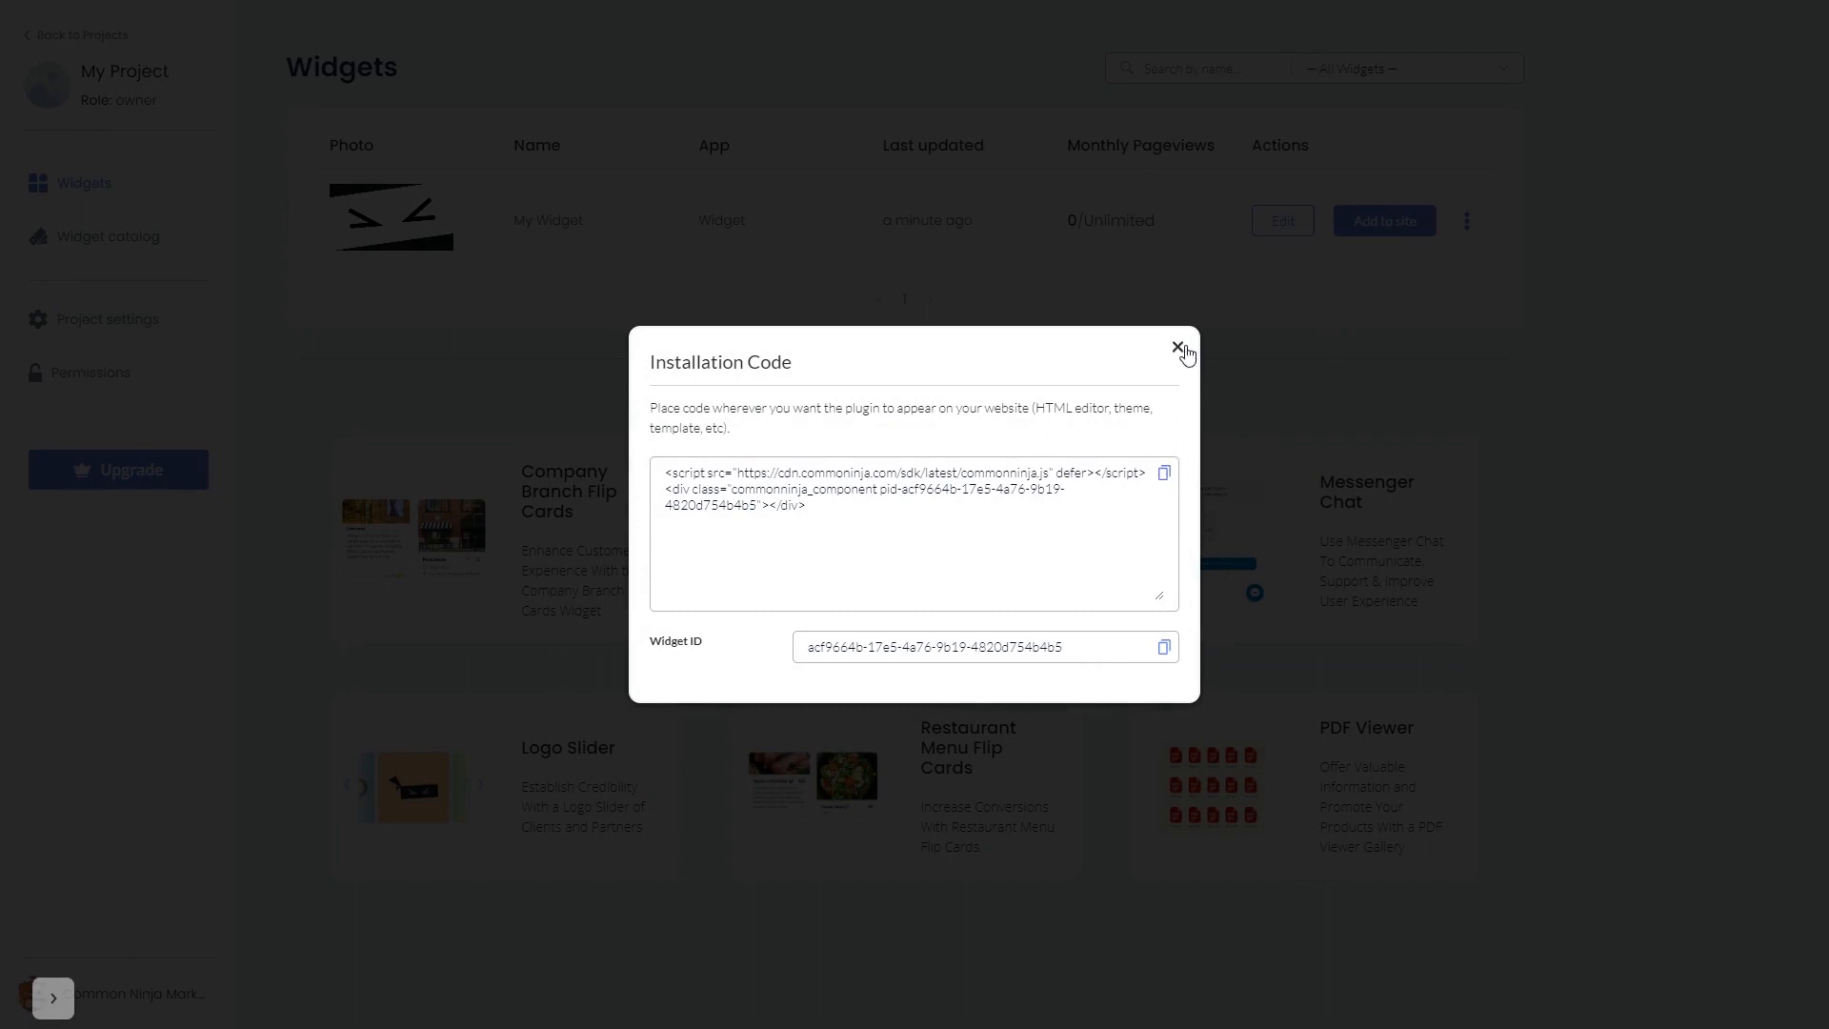
left_click(1180, 349)
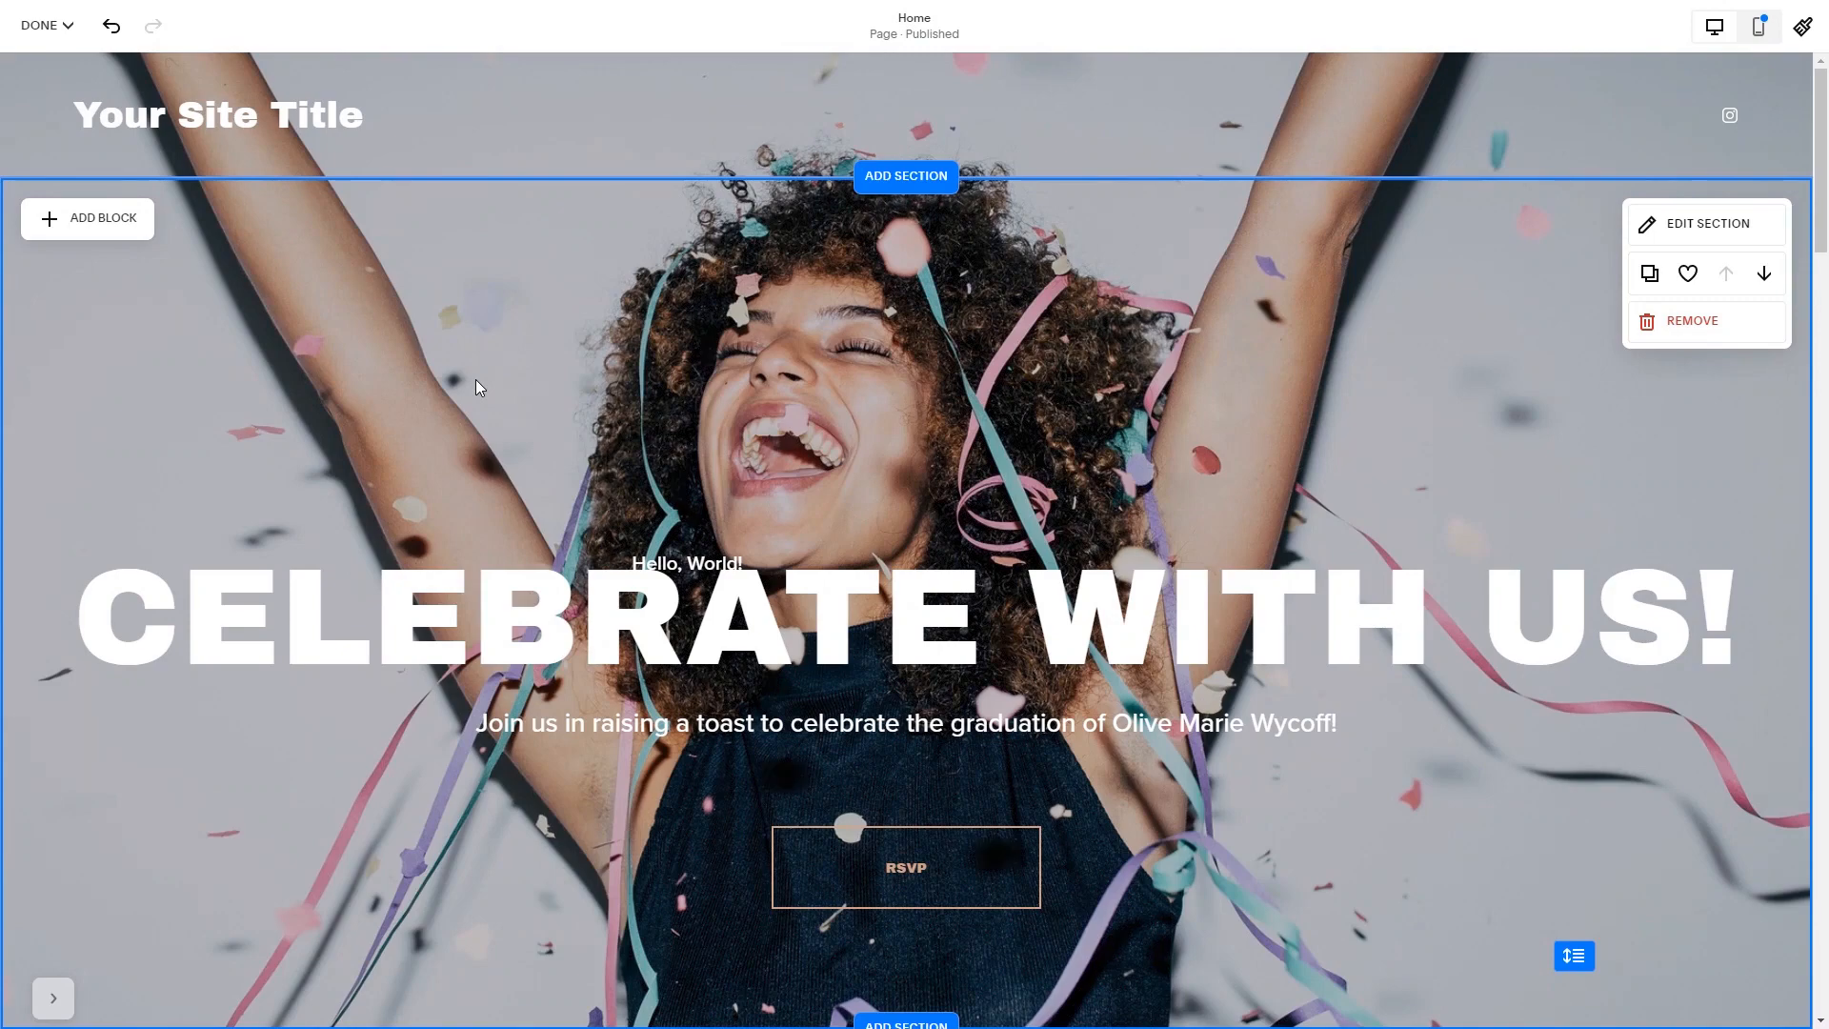
- Scroll the Squarespace Home page editor down to the empty section below the banner
scroll("down", 3)
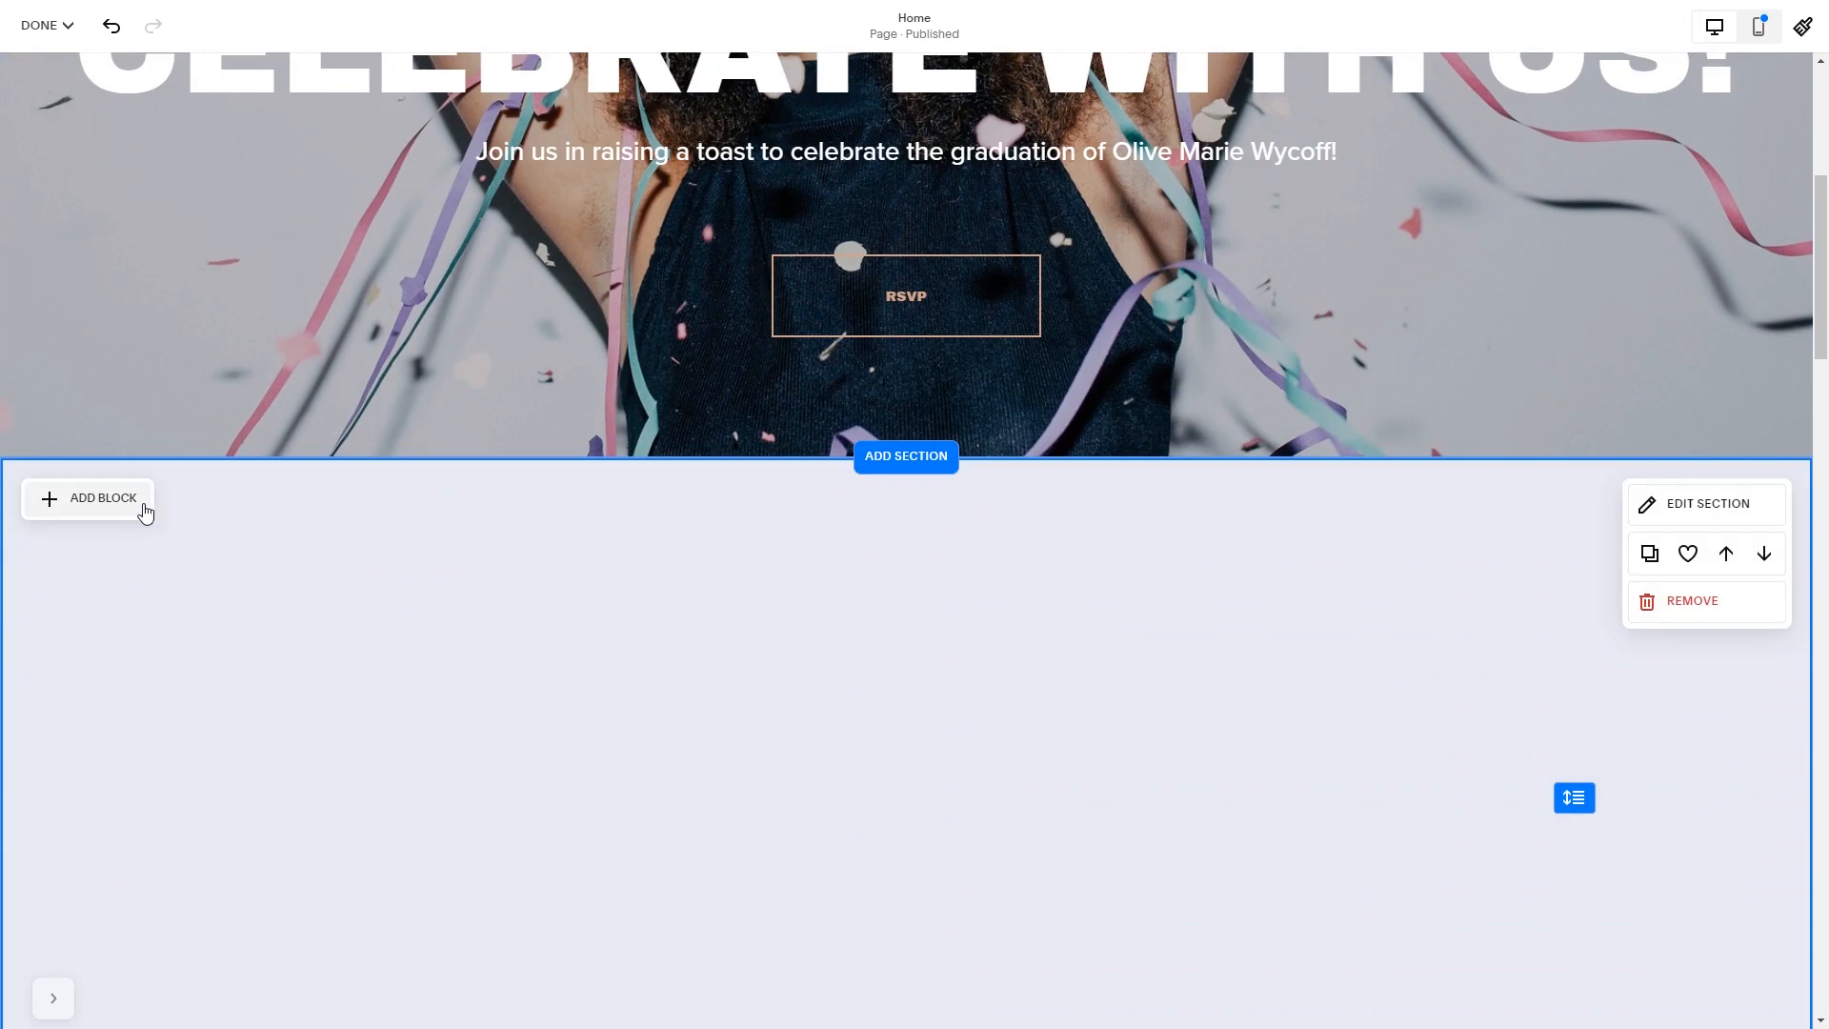
- Insert a Code block into the empty section and open its HTML content editor
left_click(87, 498)
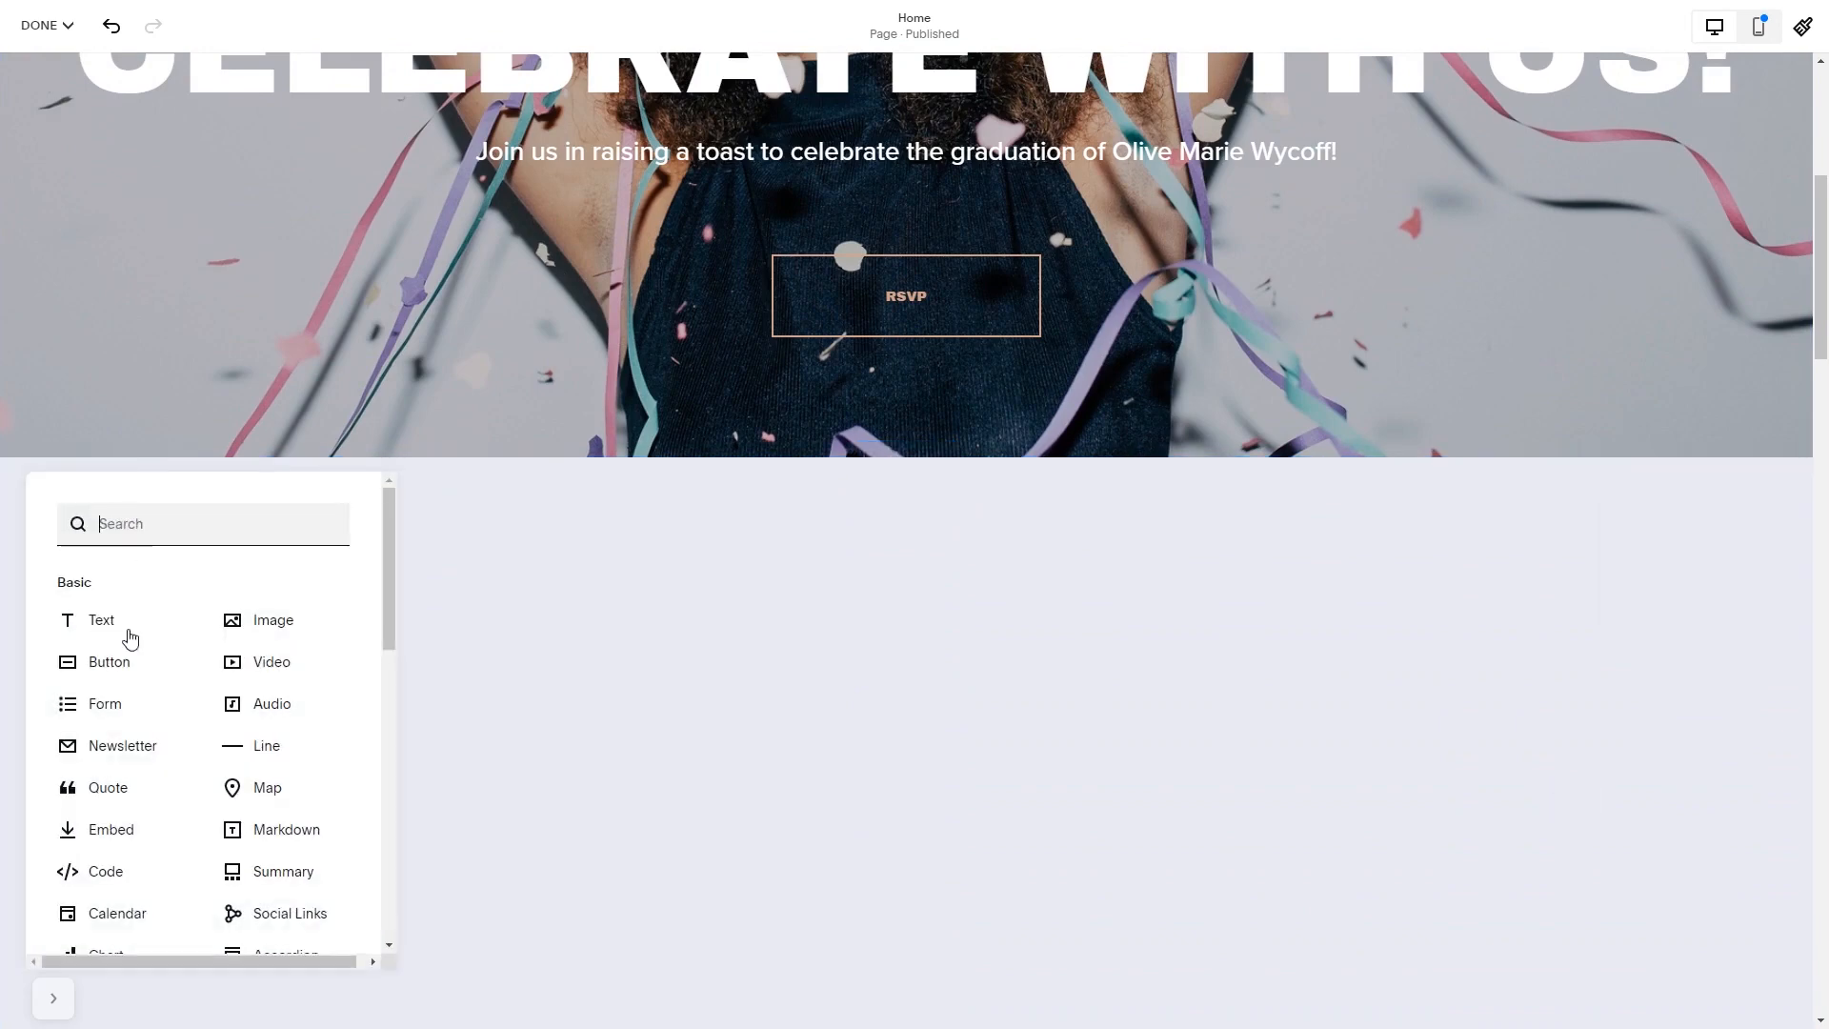
left_click(100, 619)
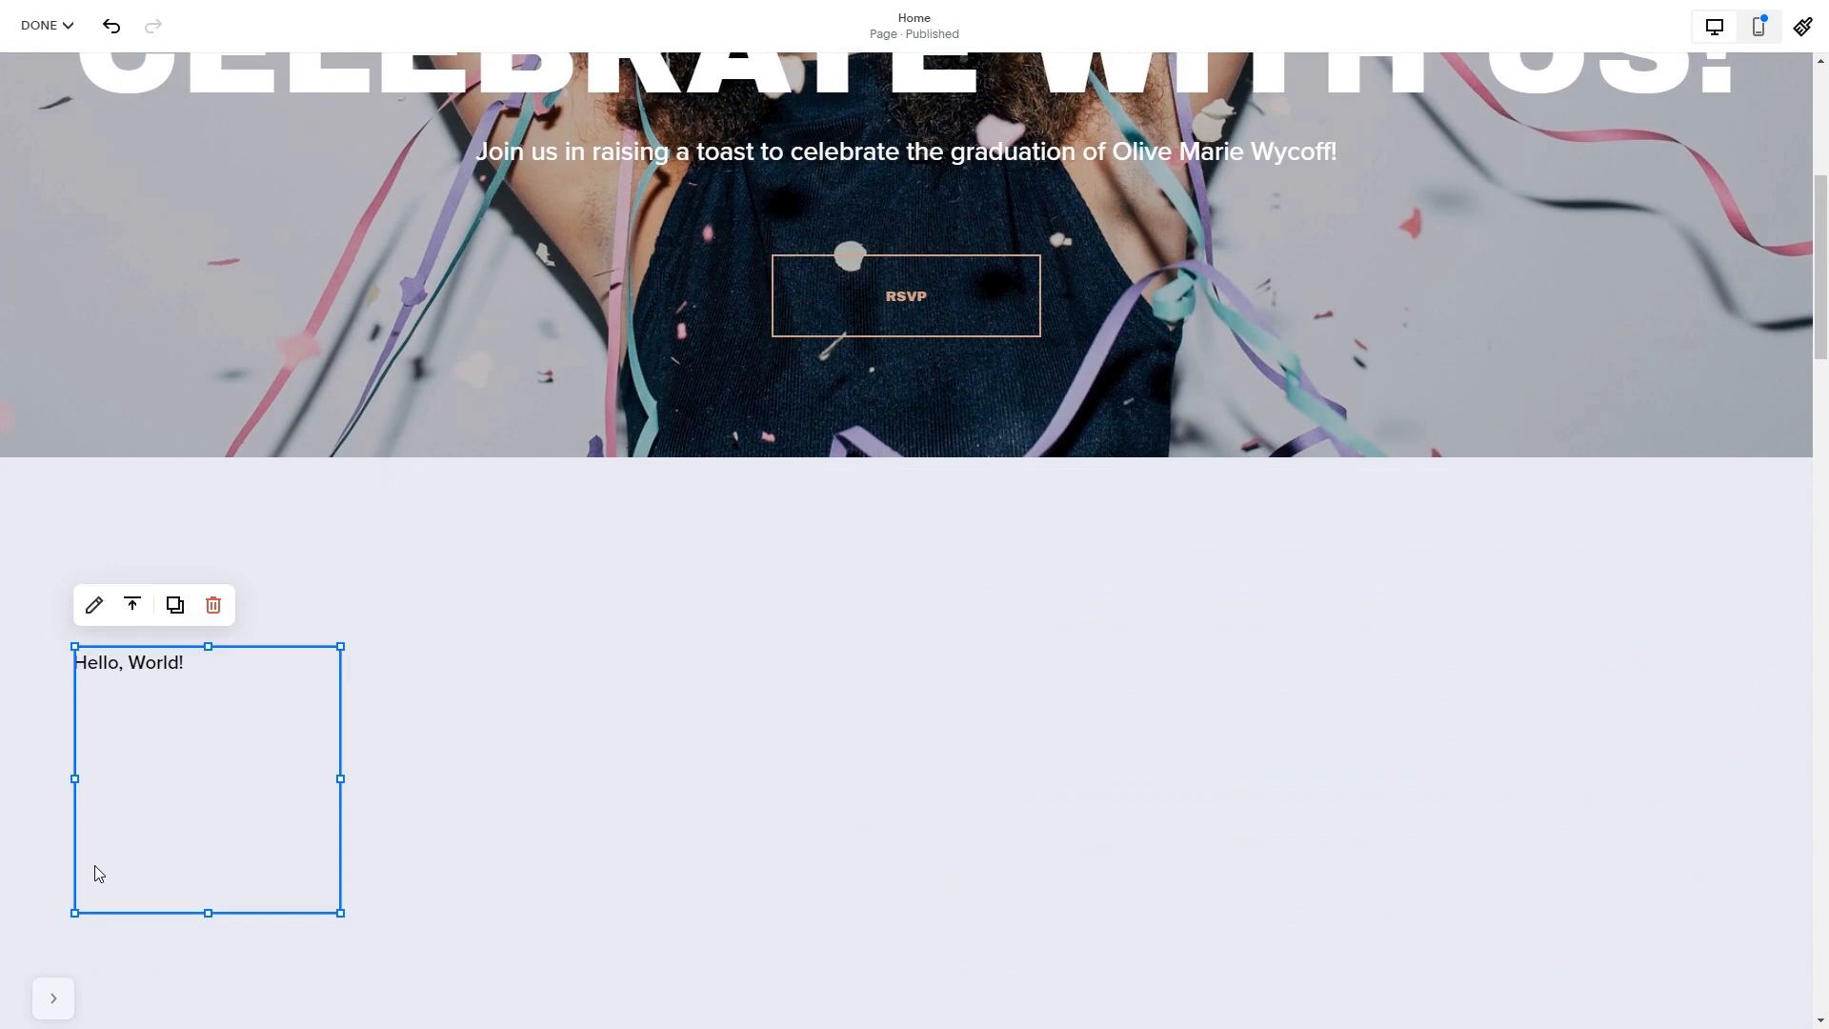
mouse_move(100, 701)
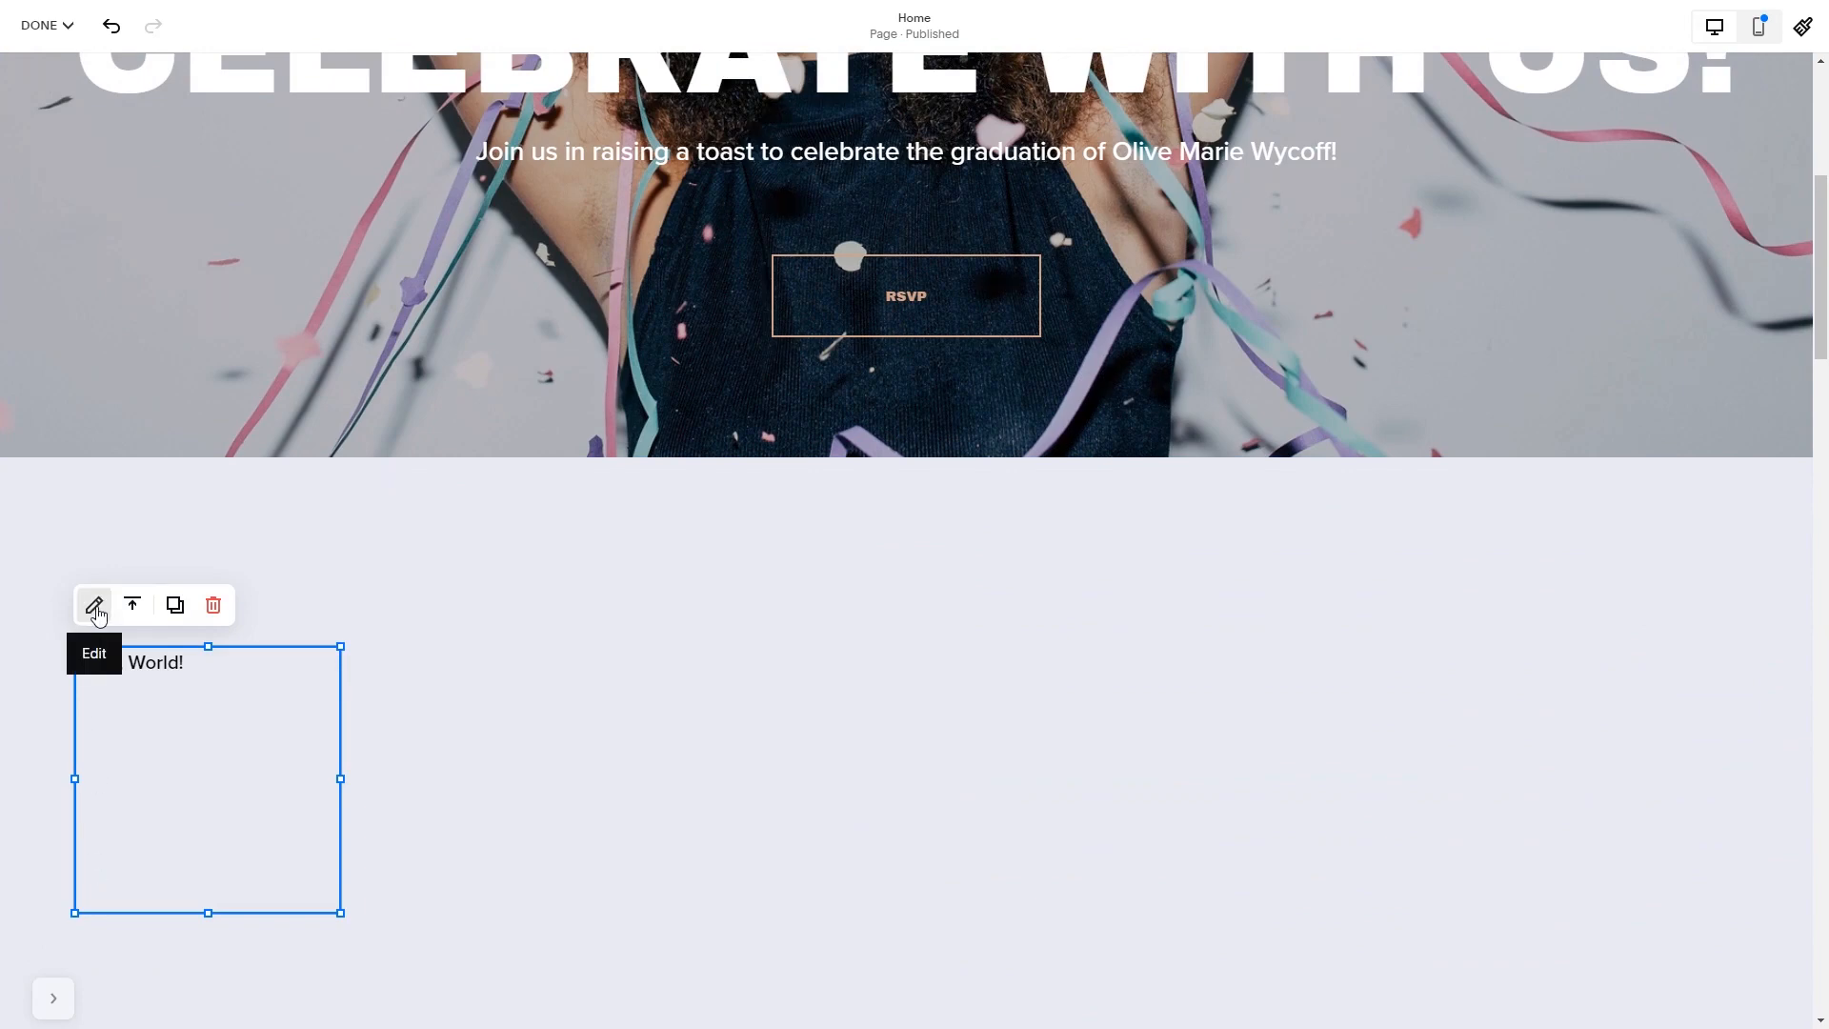
left_click(94, 603)
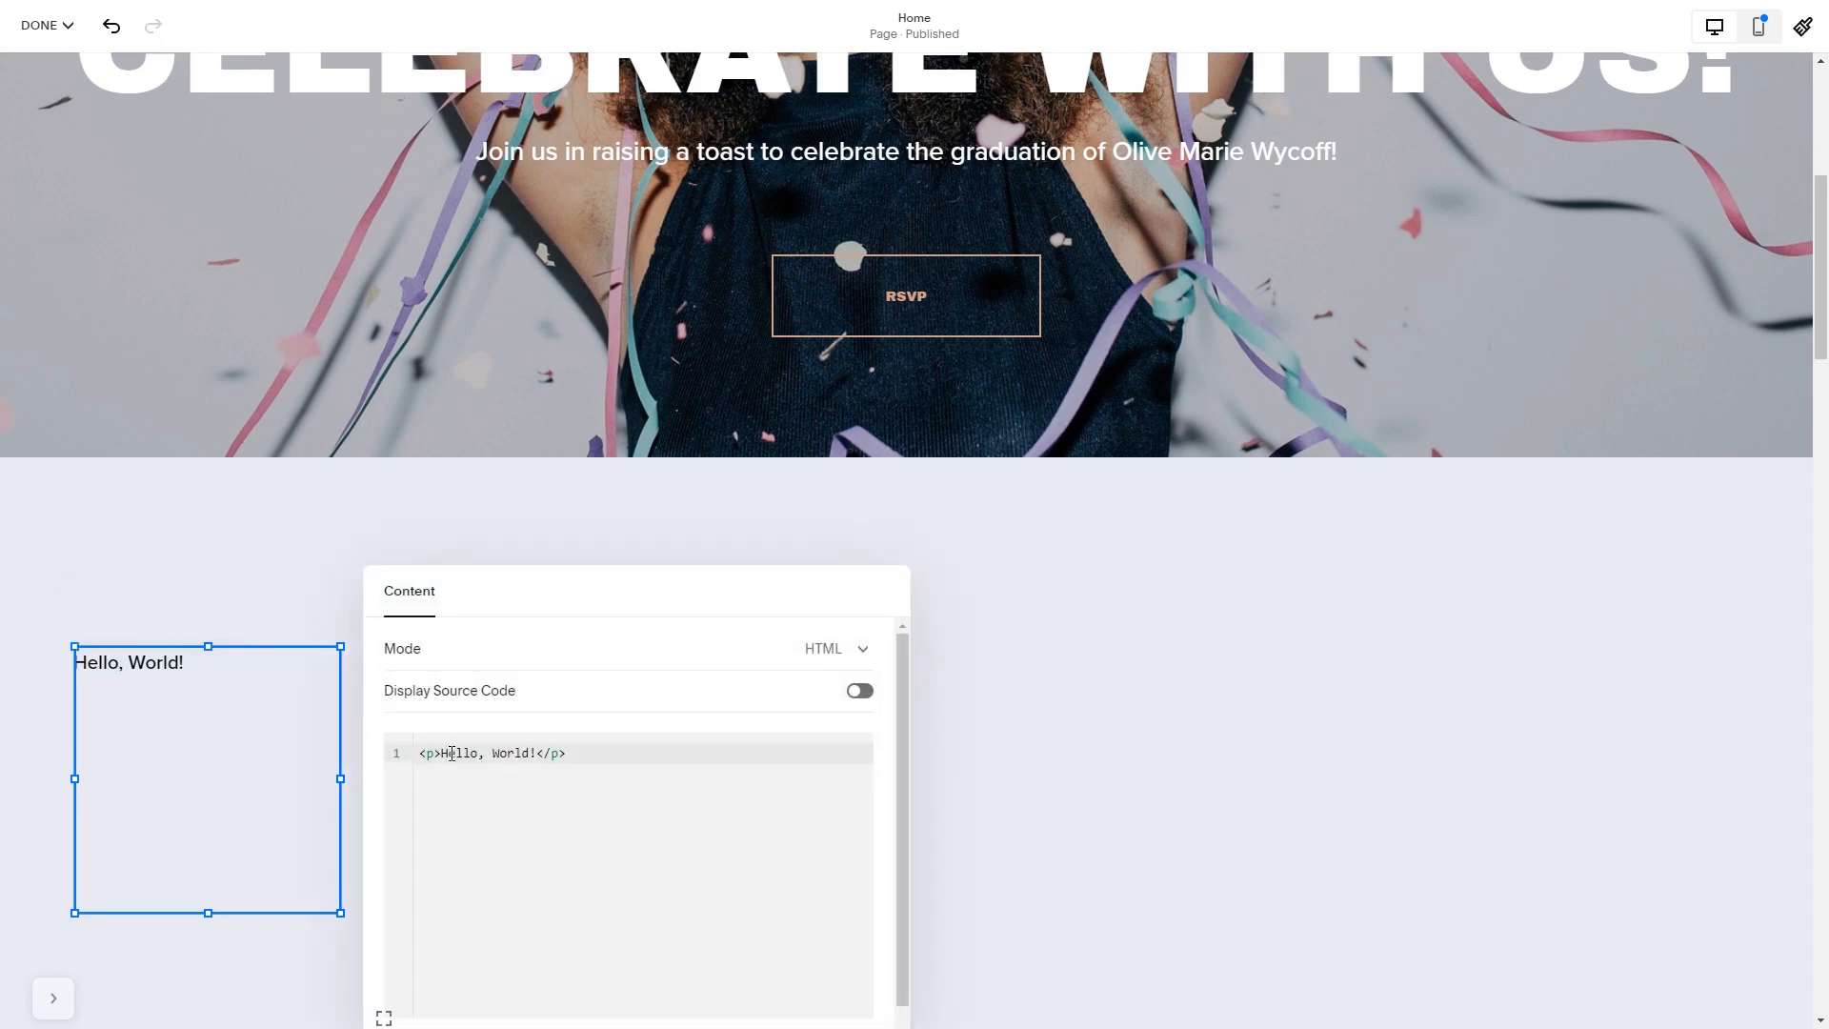